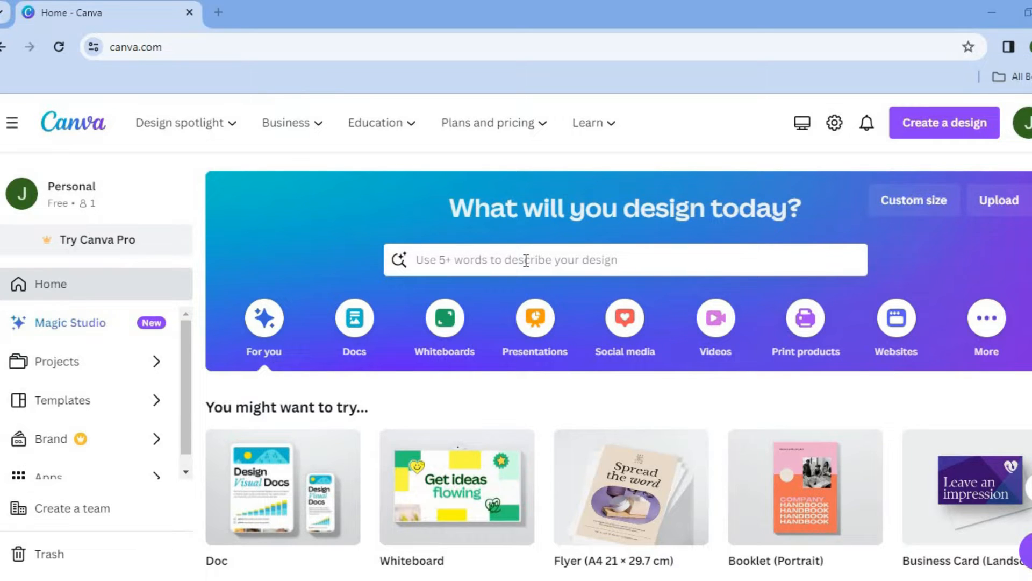
Step: Search Canva from the home page for 'wedding program booklet' templates
left_click(624, 259)
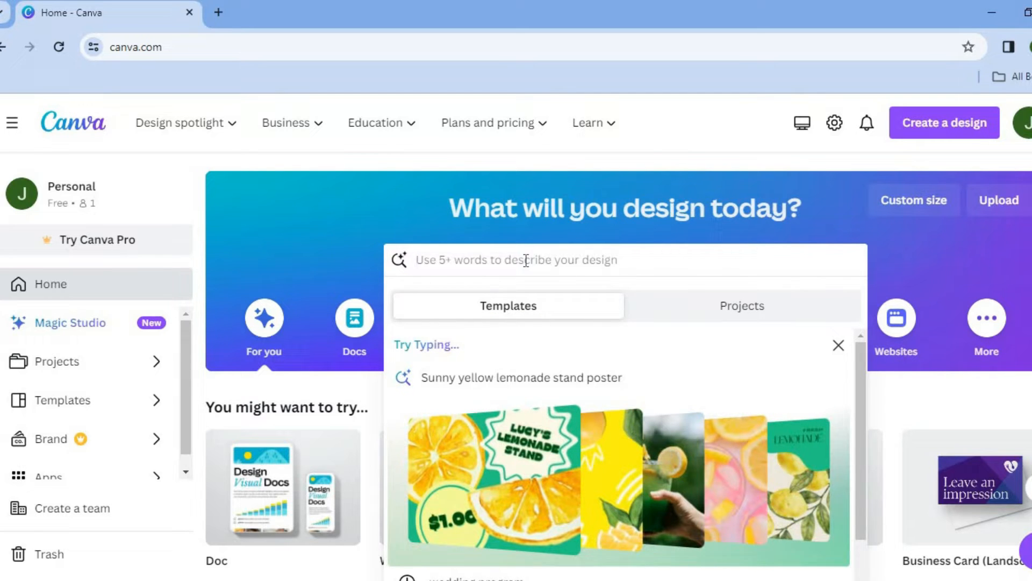
type("wedding")
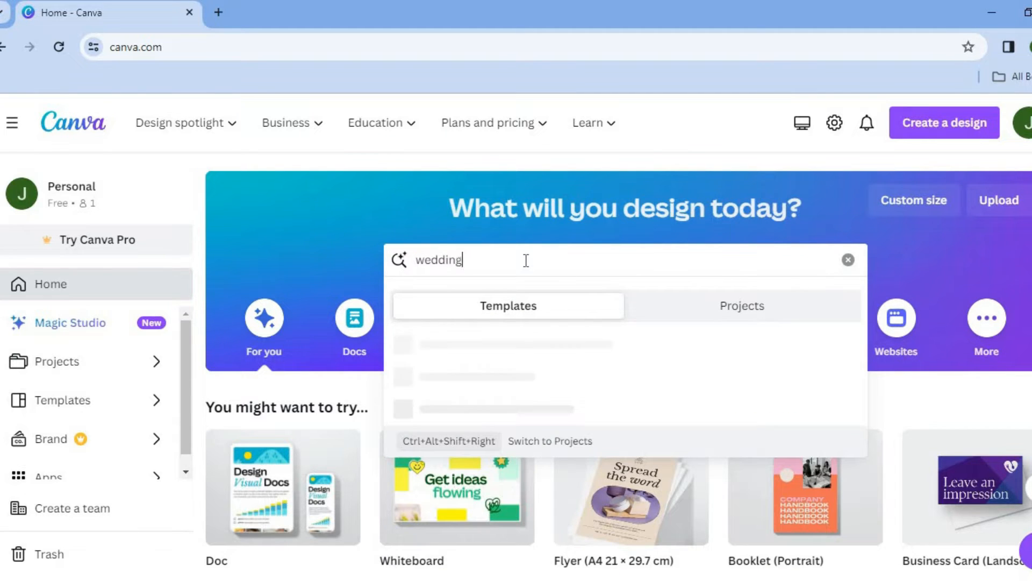
type("prog")
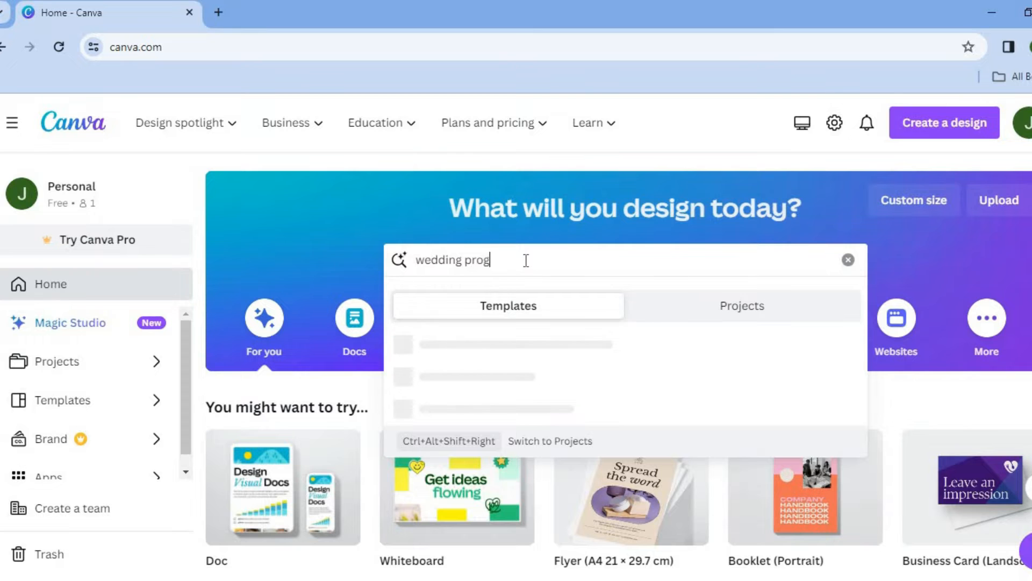
type("ram")
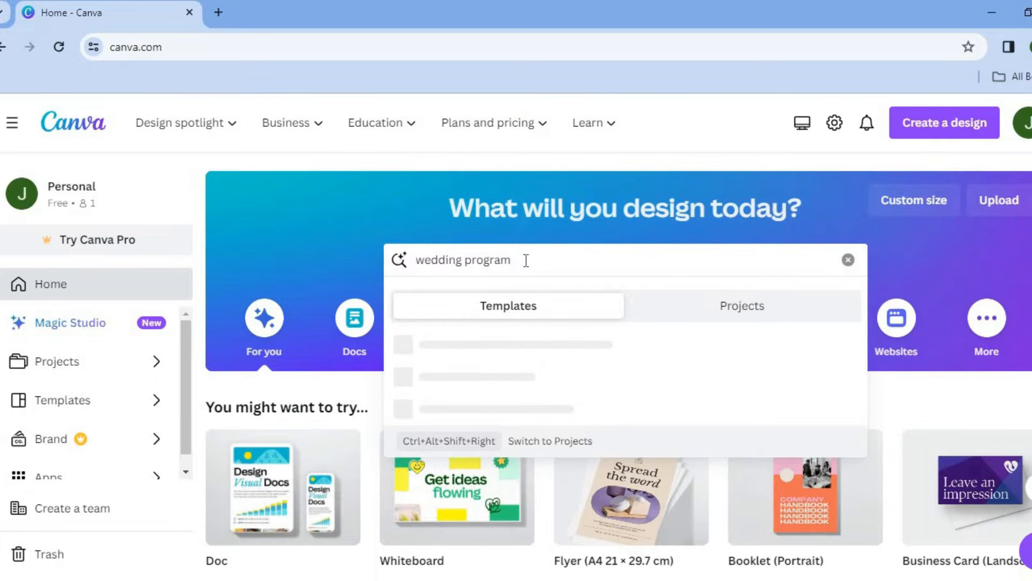
type("bo")
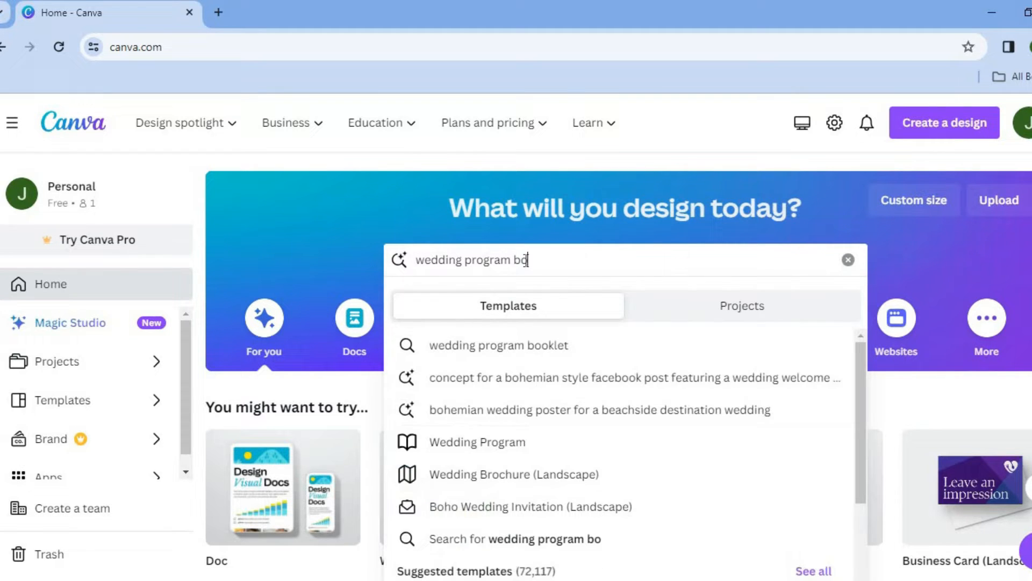
left_click(498, 345)
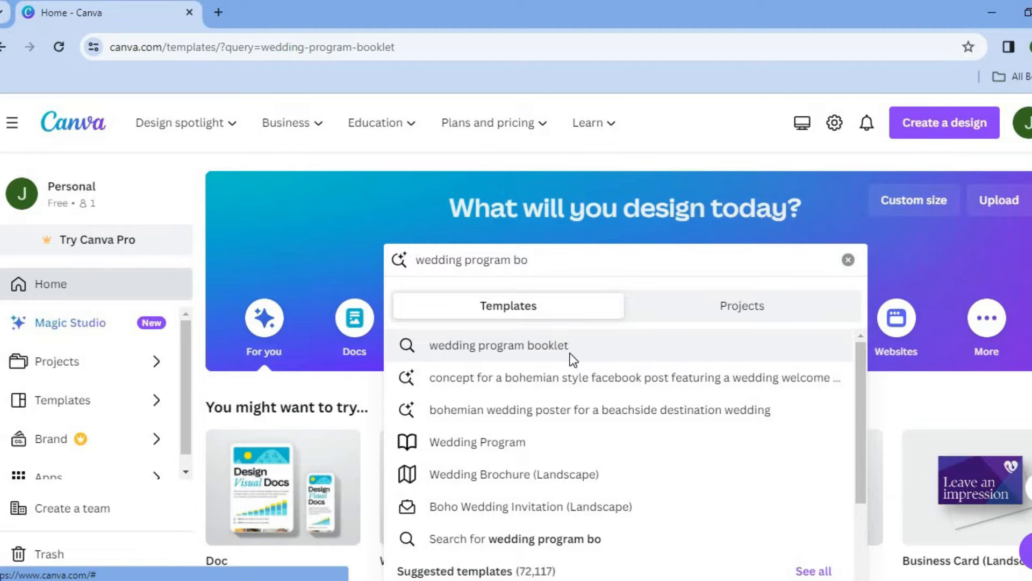
Step: Scroll through the 75,322 wedding program booklet template results
left_click(499, 345)
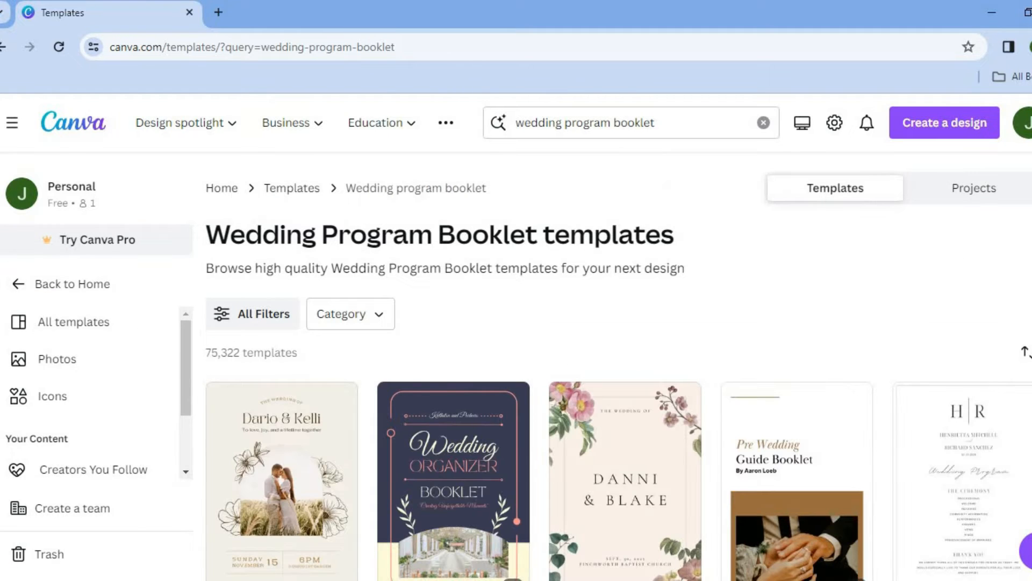
scroll("down", 3)
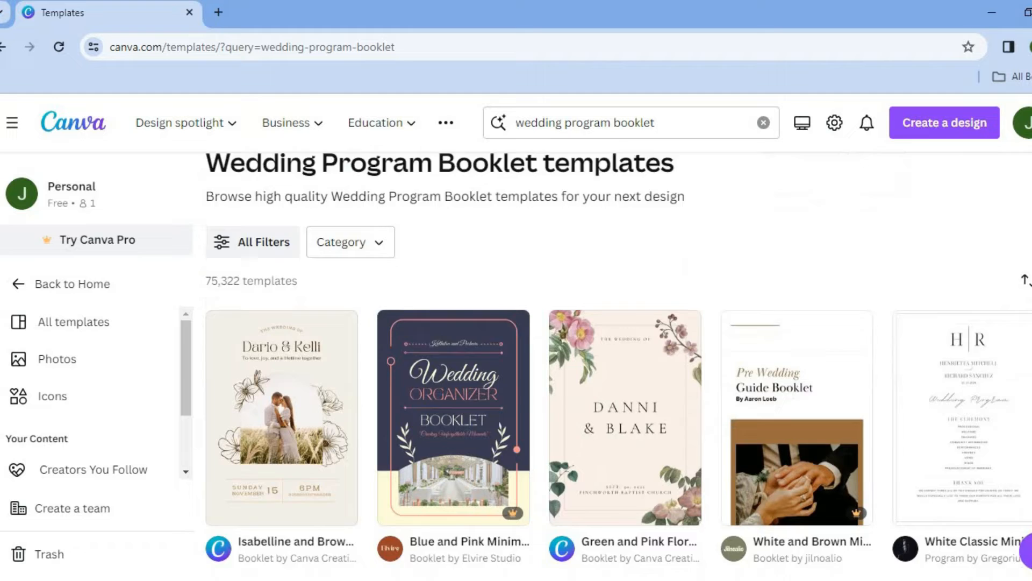
scroll("down", 3)
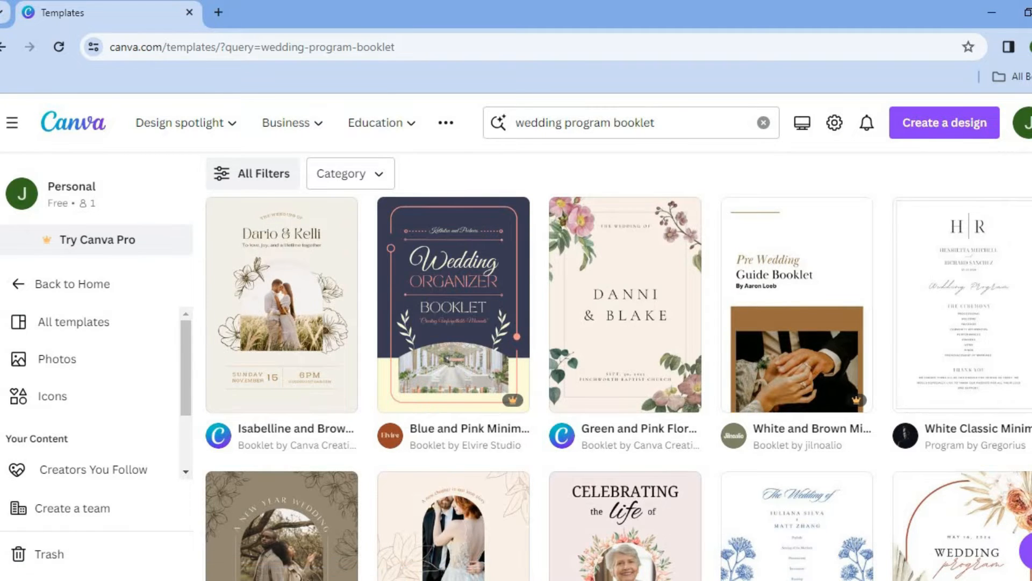
scroll("down", 3)
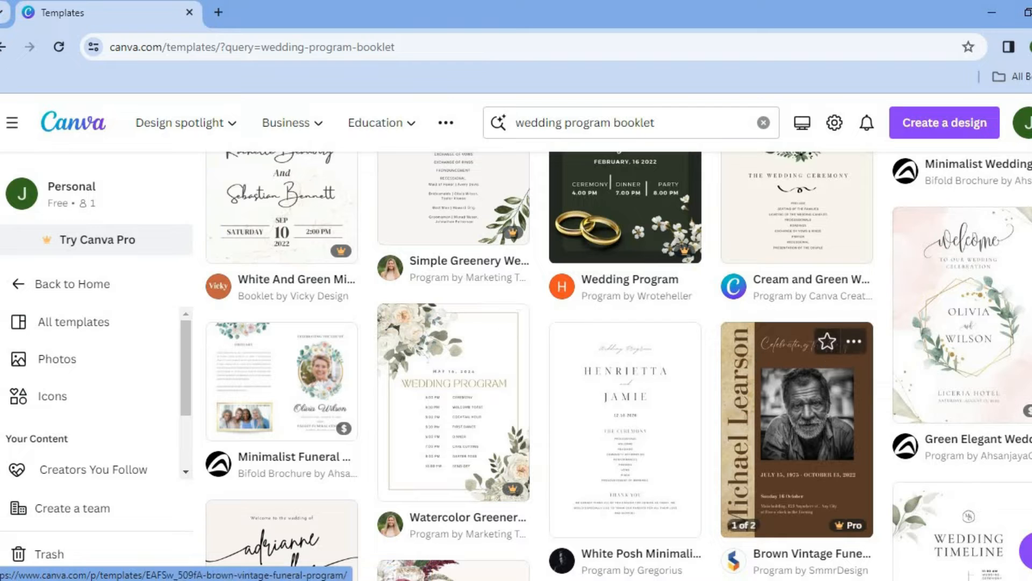
scroll("down", 3)
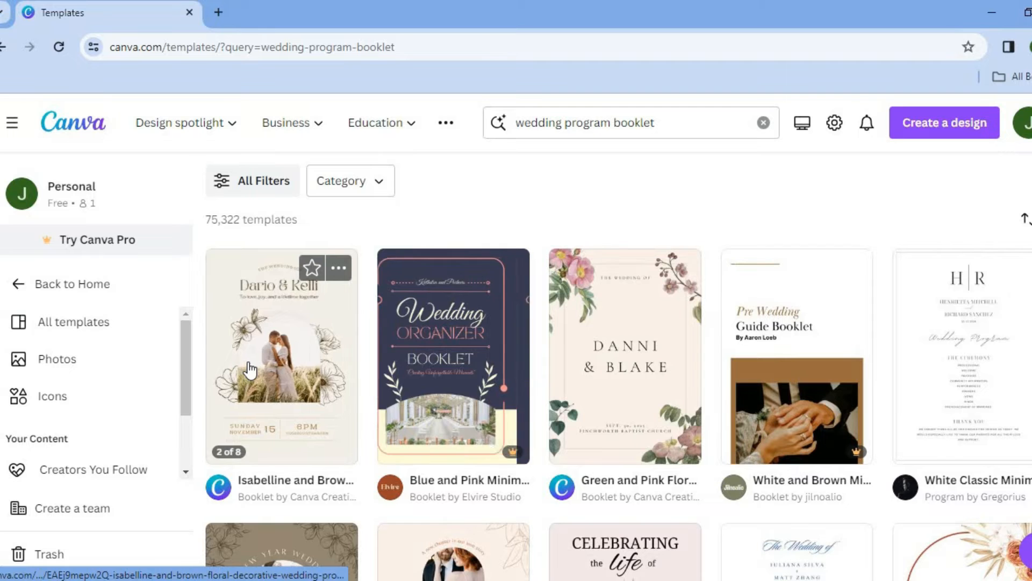
Step: Preview the Isabelline and Brown Floral booklet template and customize it as a new design
left_click(281, 355)
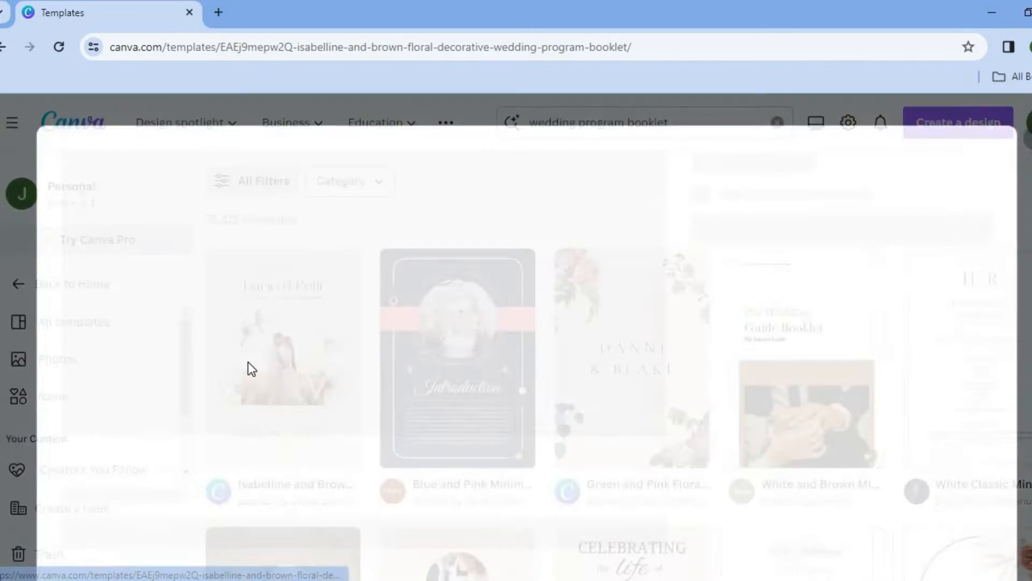
left_click(281, 358)
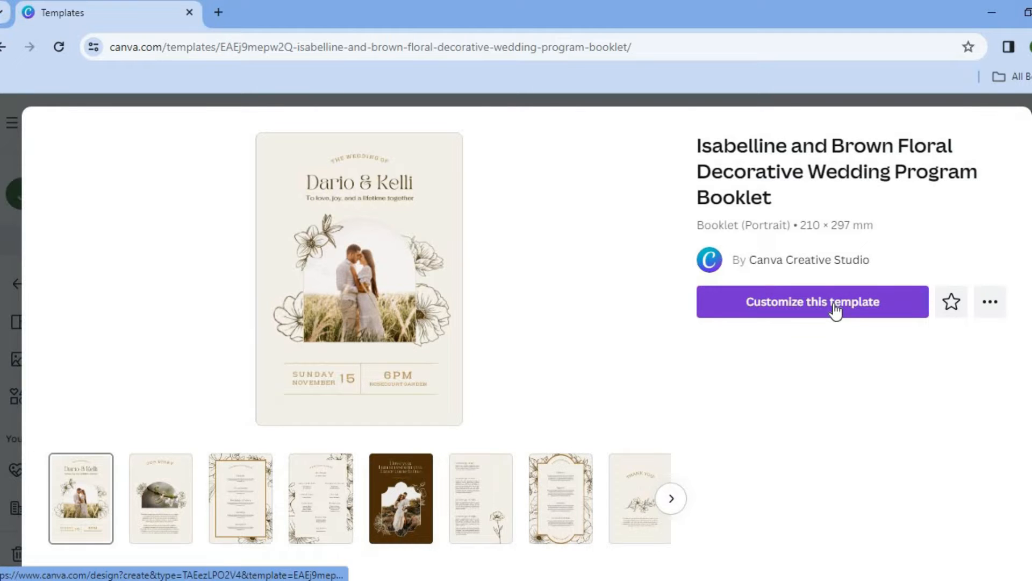
left_click(811, 301)
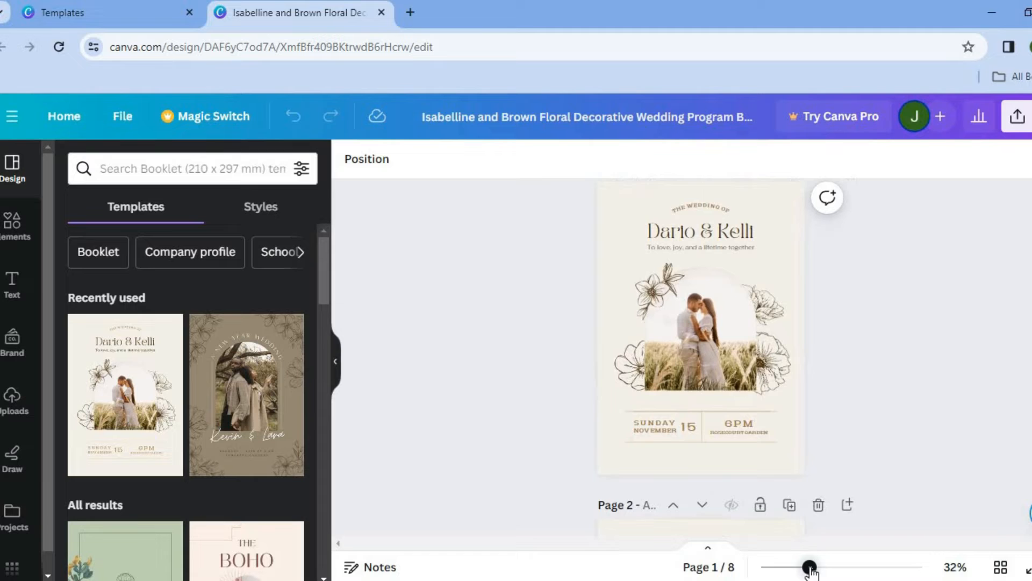
left_click_drag(811, 567, 815, 567)
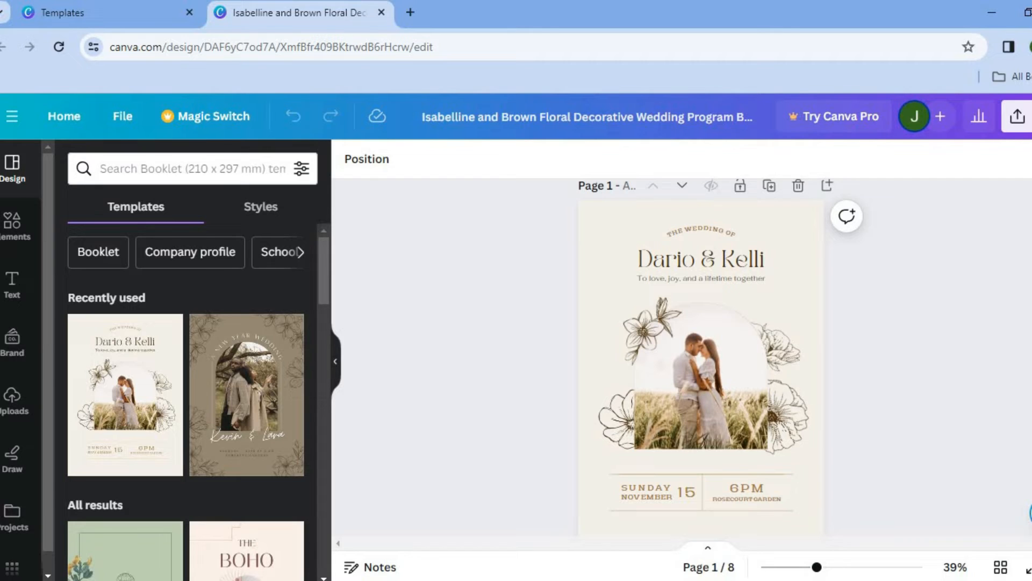
left_click(701, 376)
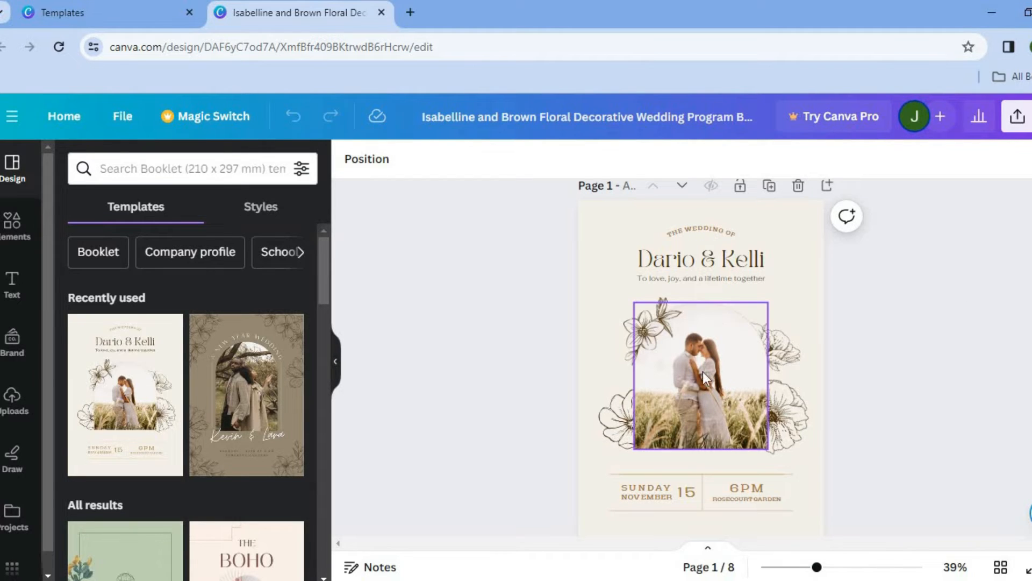
mouse_move(714, 352)
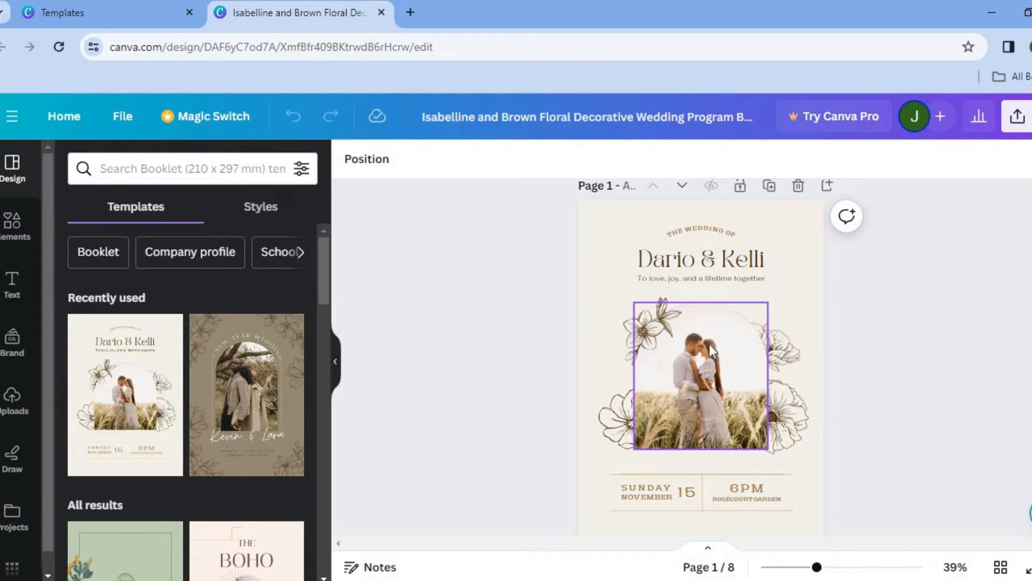
mouse_move(690, 349)
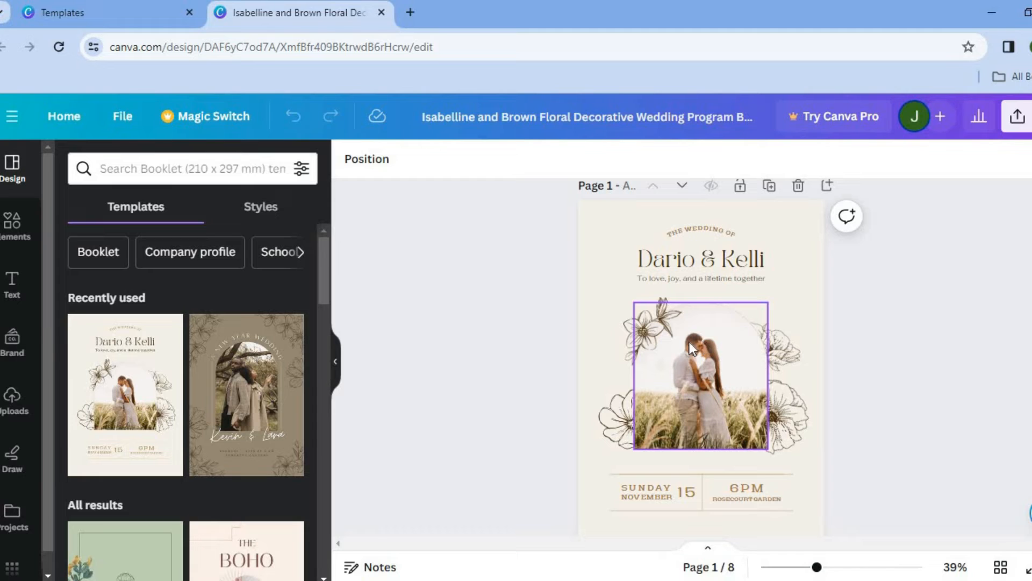
left_click(433, 343)
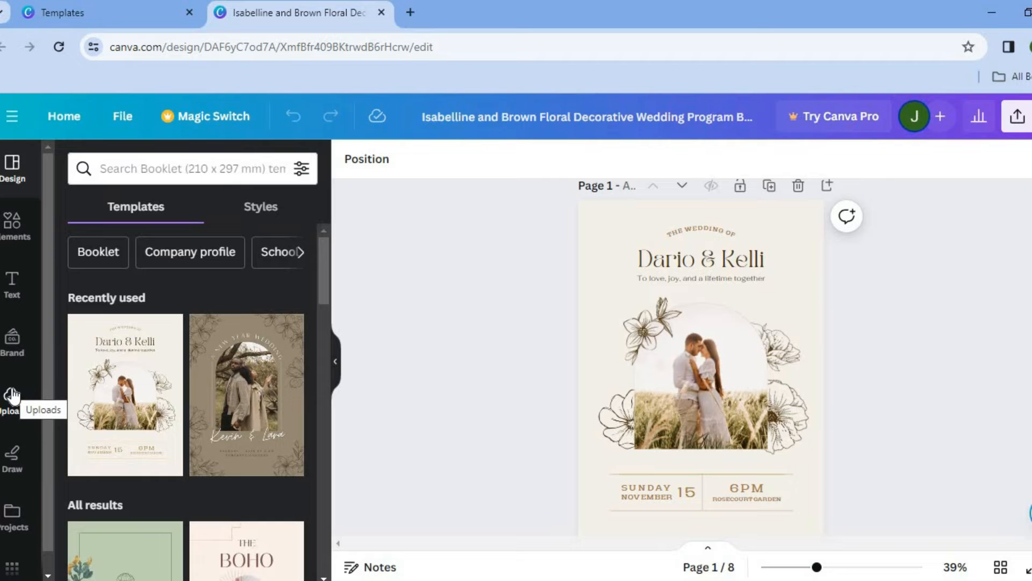
Step: Search Elements for 'couple', filter to Photos, and browse the photo results
left_click(12, 396)
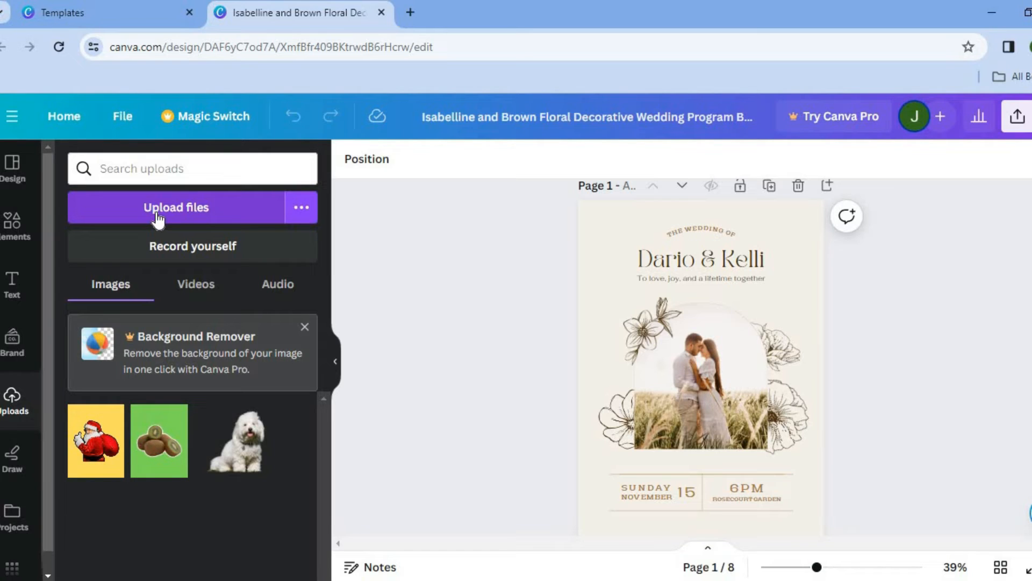
left_click(11, 224)
type("COUPLE")
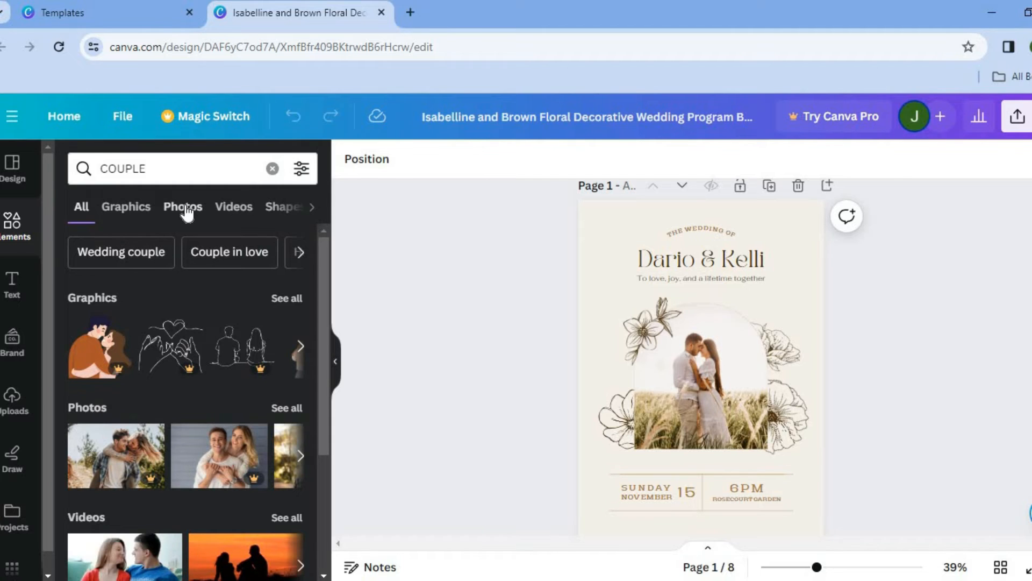
left_click(182, 207)
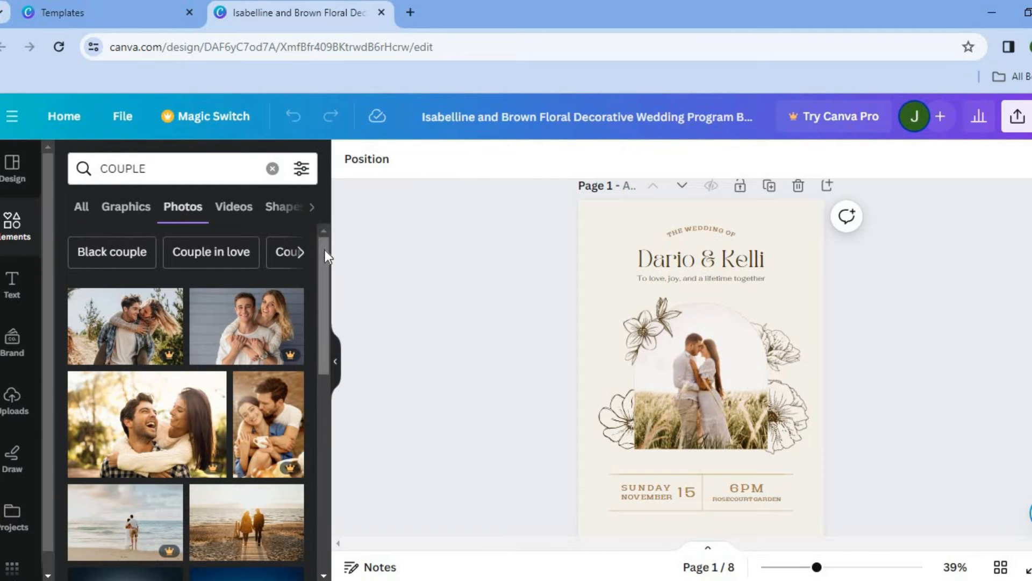
scroll("down", 3)
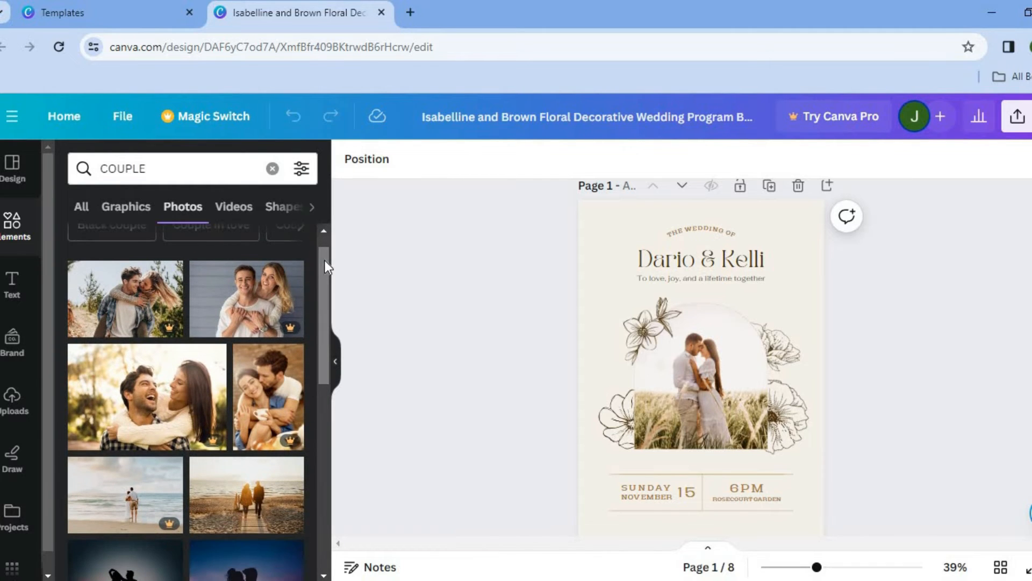
mouse_move(325, 329)
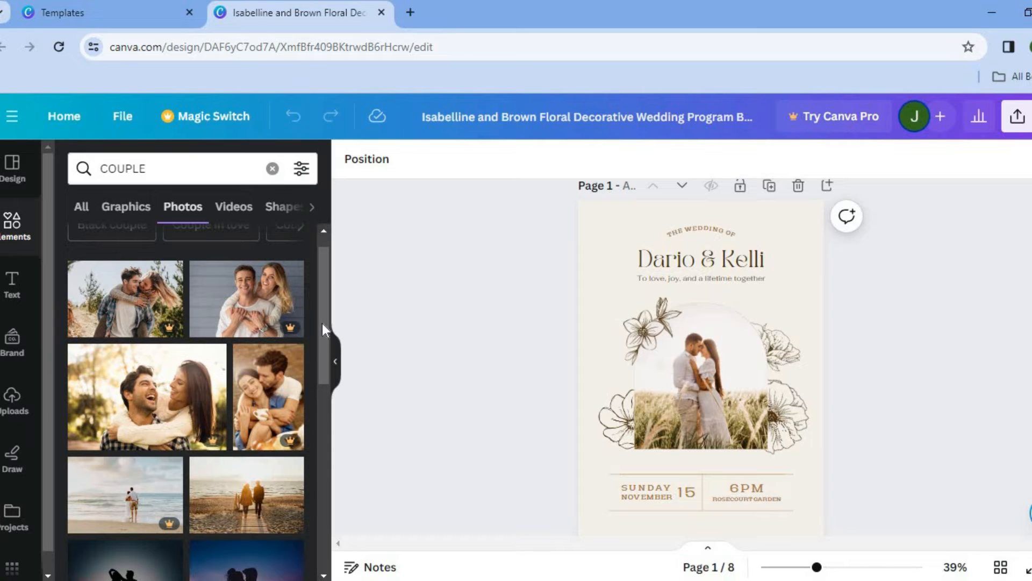
scroll("down", 3)
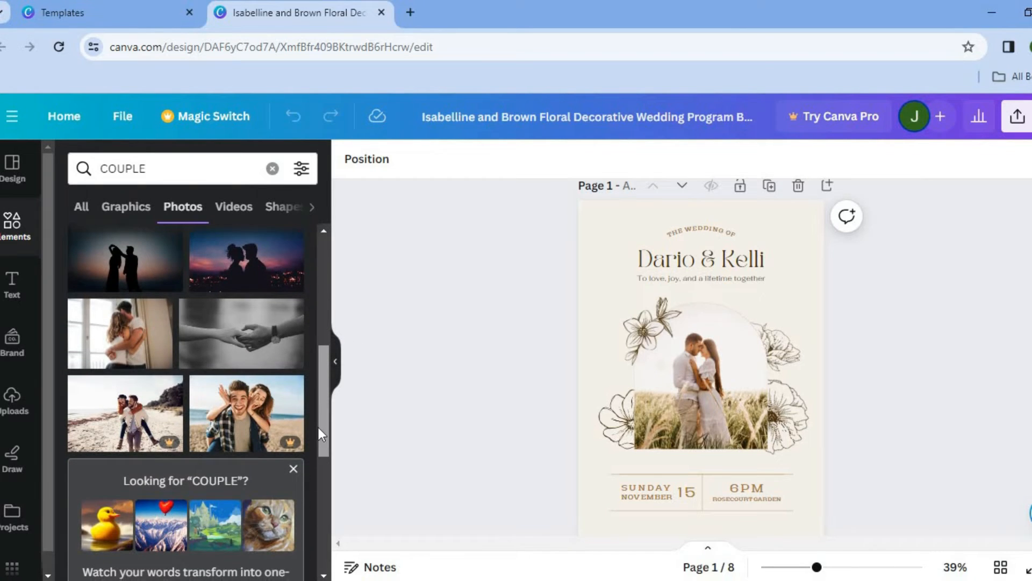
mouse_move(219, 329)
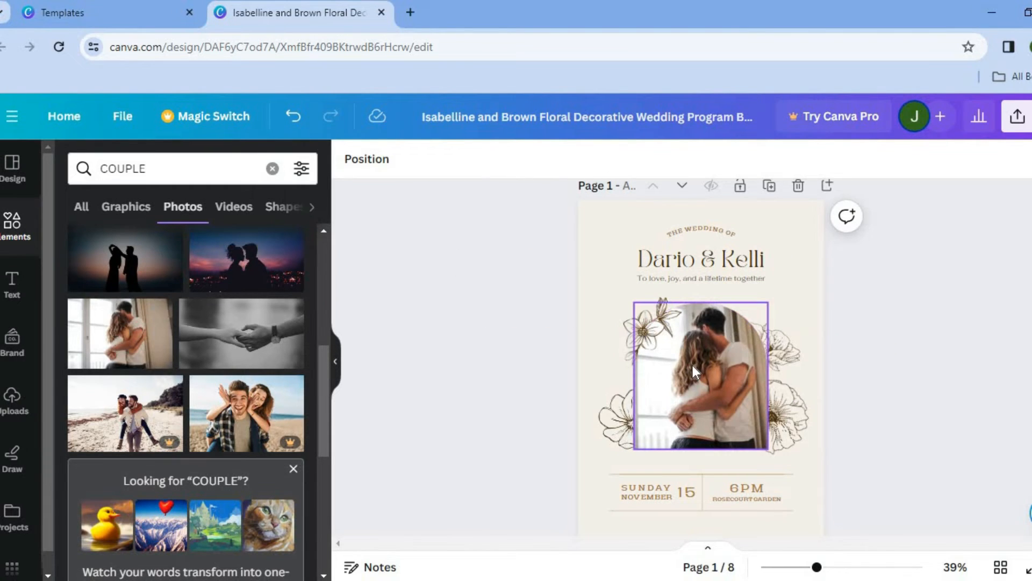
Step: Replace 'Dario' with 'Jason' in the cover's names heading
left_click(700, 260)
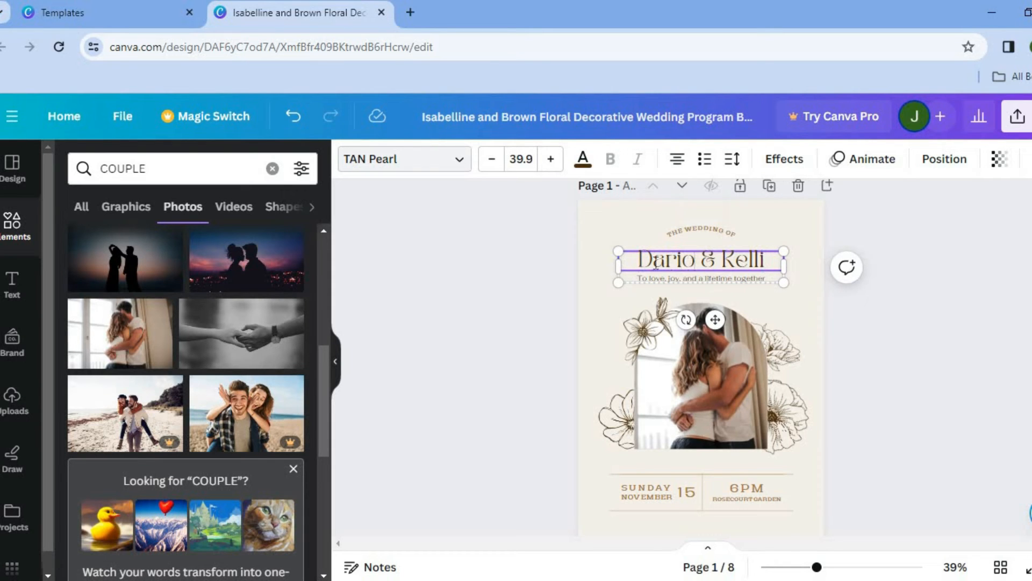
double_click(669, 260)
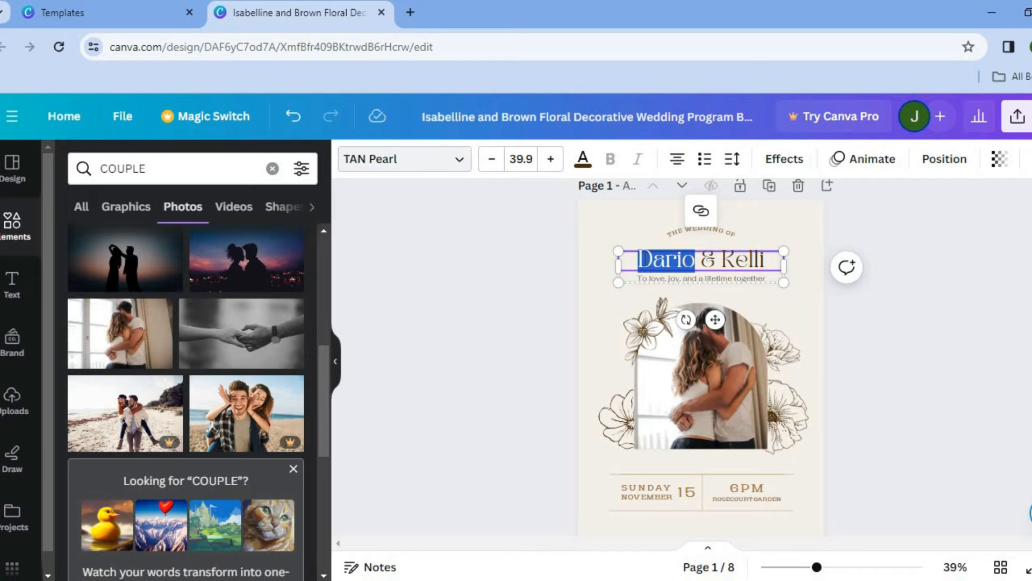
type("Jason")
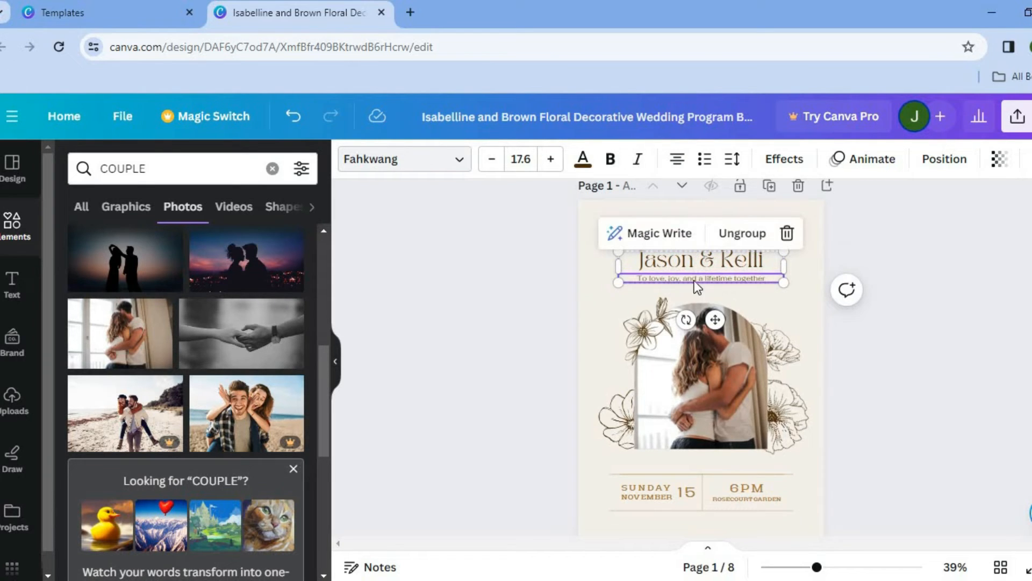
mouse_move(718, 268)
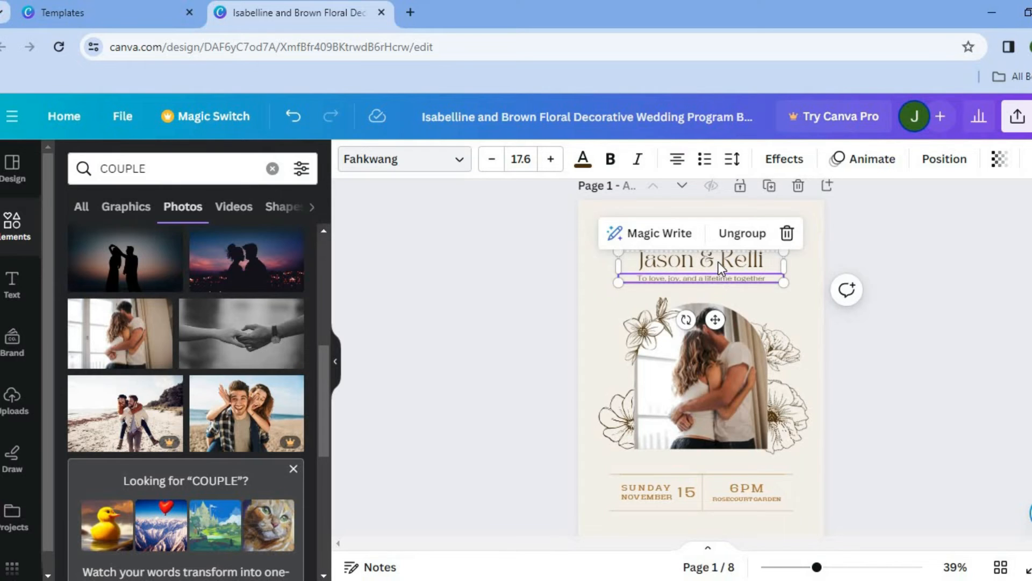
Step: Confirm the Jason & Kelli heading uses the TAN Pearl font
left_click(700, 259)
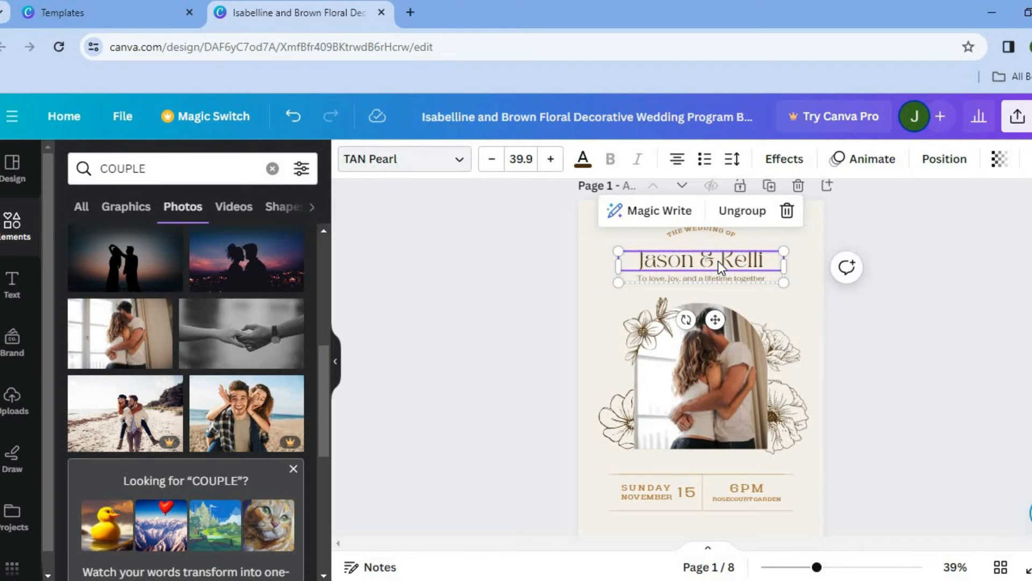
double_click(744, 258)
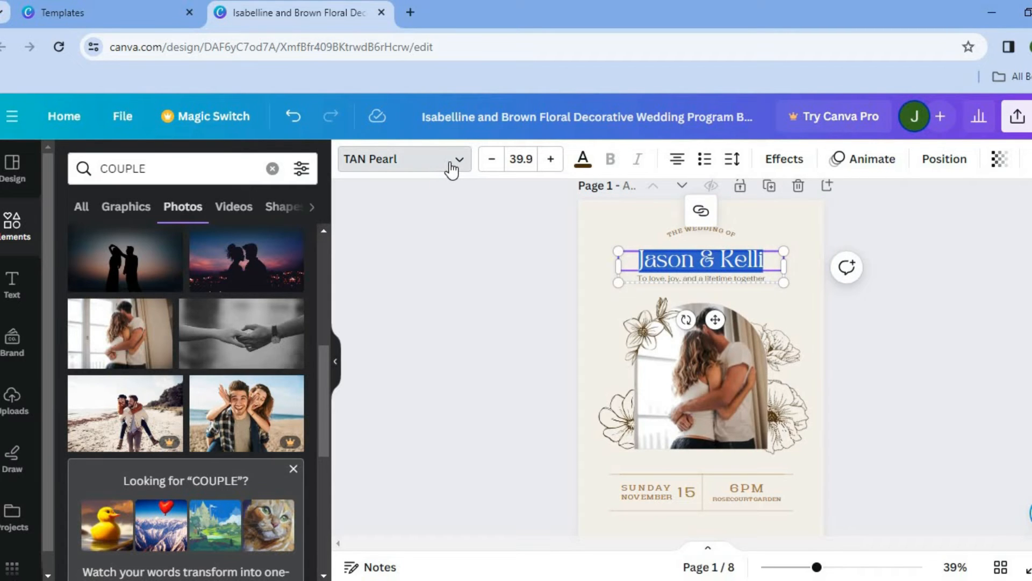
left_click(395, 159)
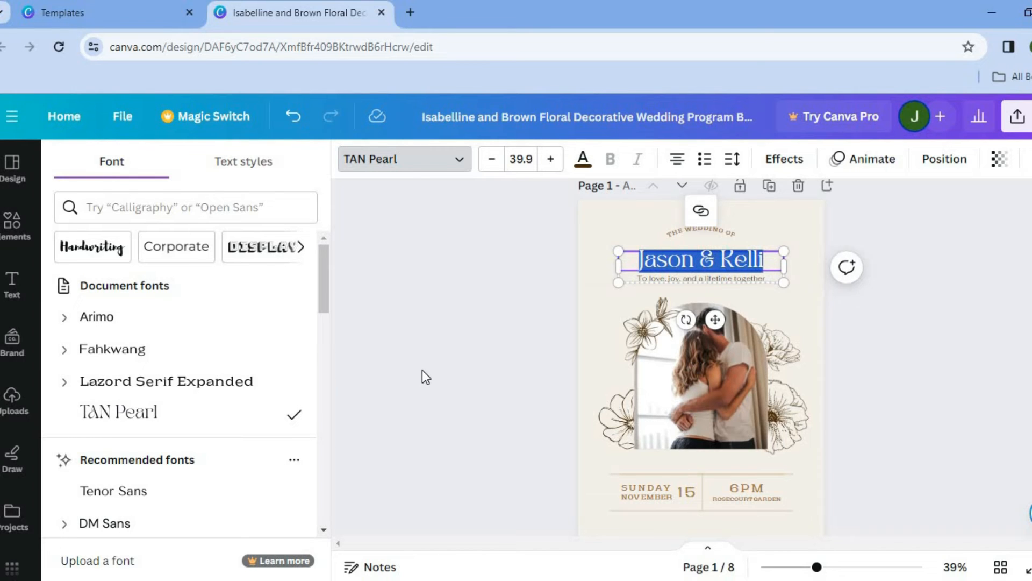
left_click(18, 224)
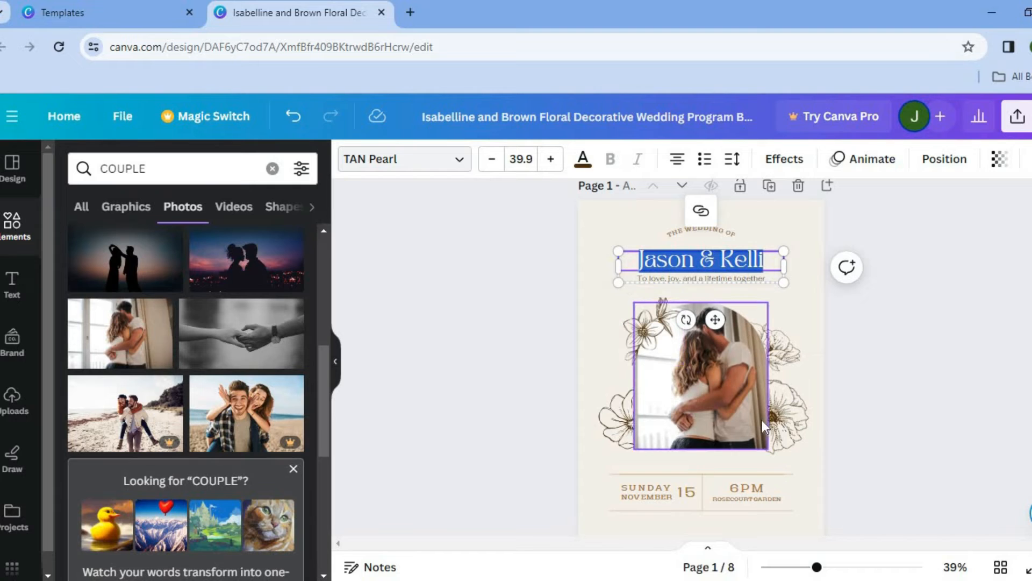
Step: Select the cover's date text and day number 15, leaving the details unchanged
left_click(645, 494)
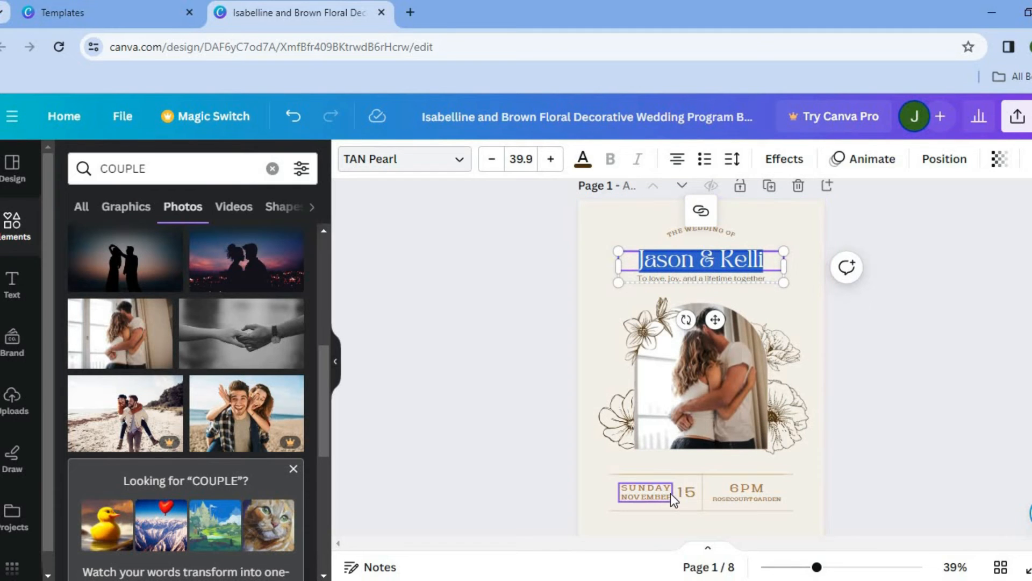
mouse_move(668, 498)
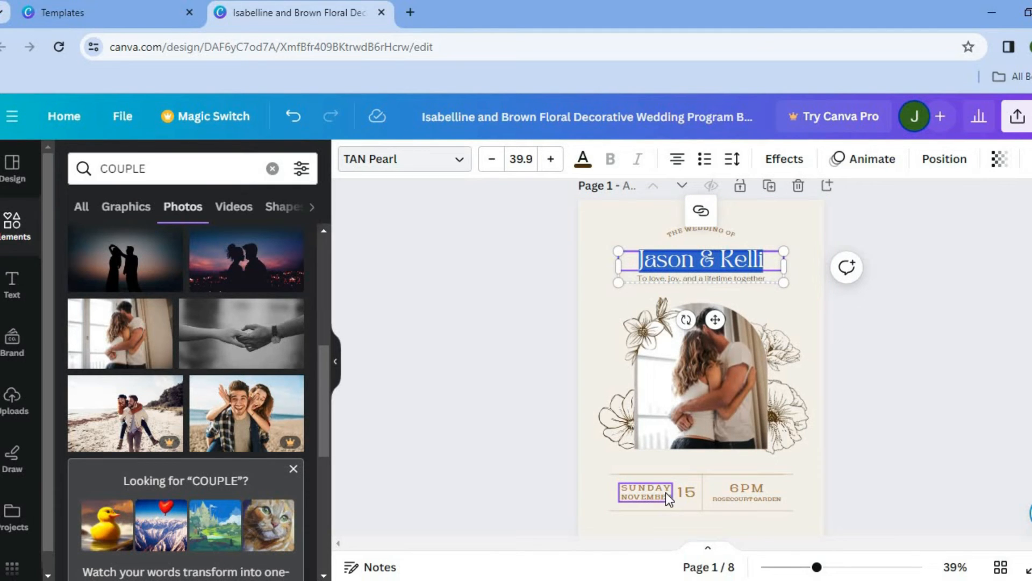
left_click(688, 493)
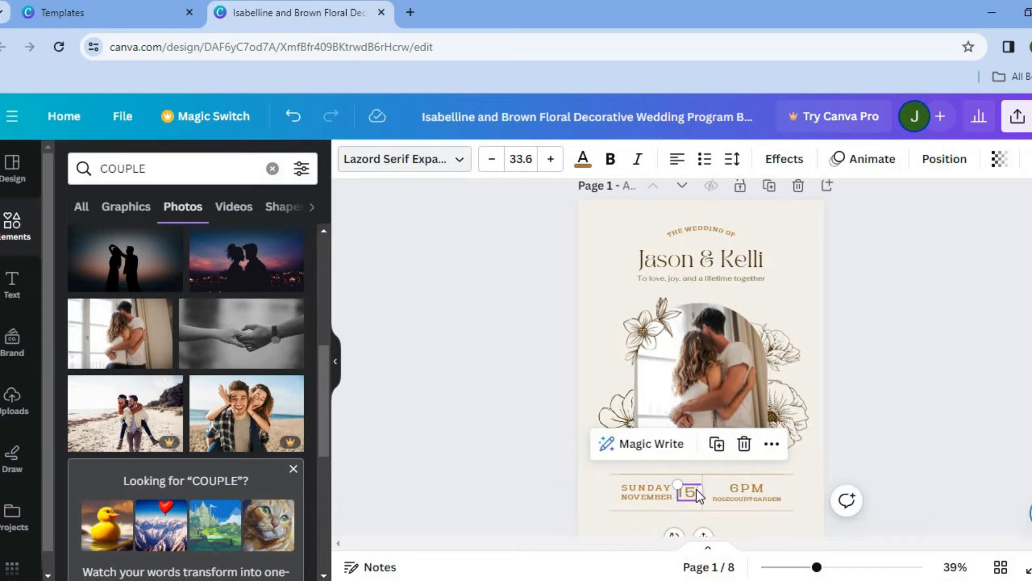
left_click(745, 491)
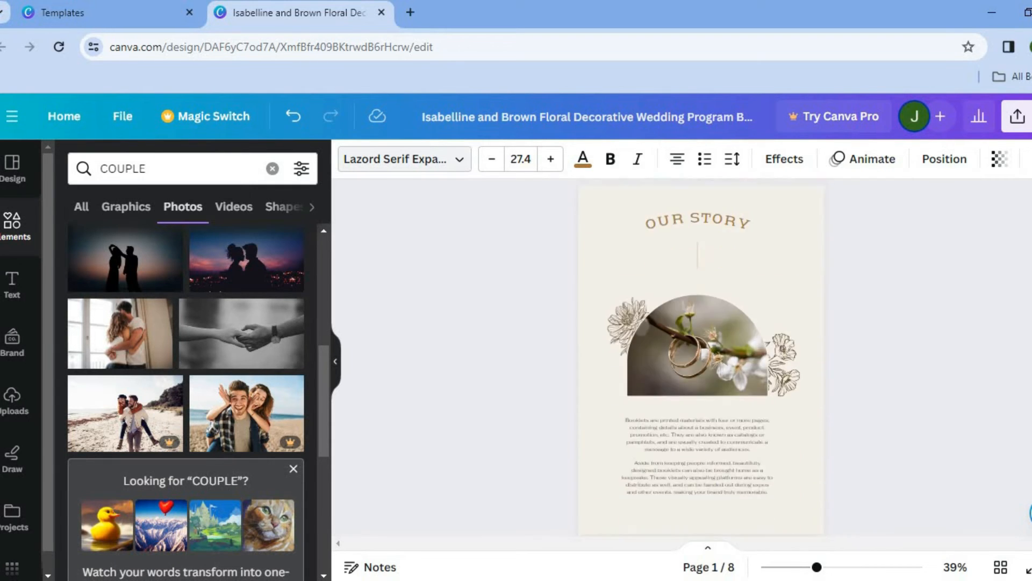
scroll("down", 3)
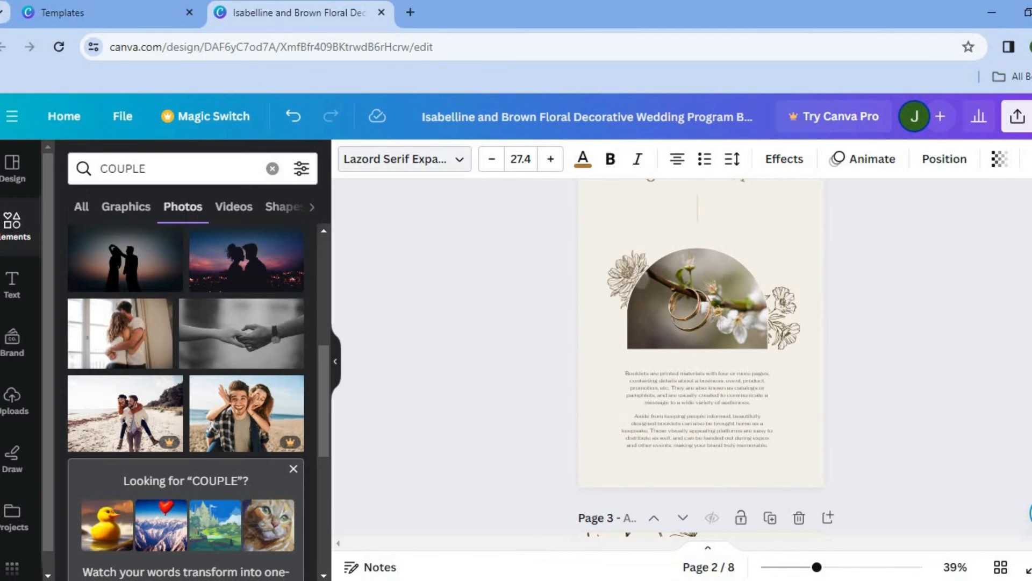
left_click(697, 408)
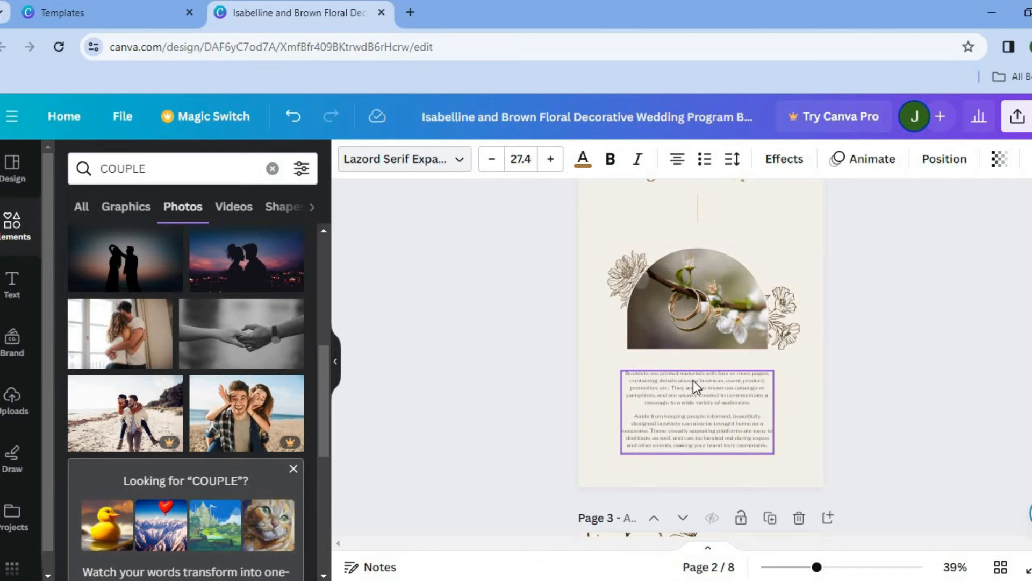
left_click(697, 413)
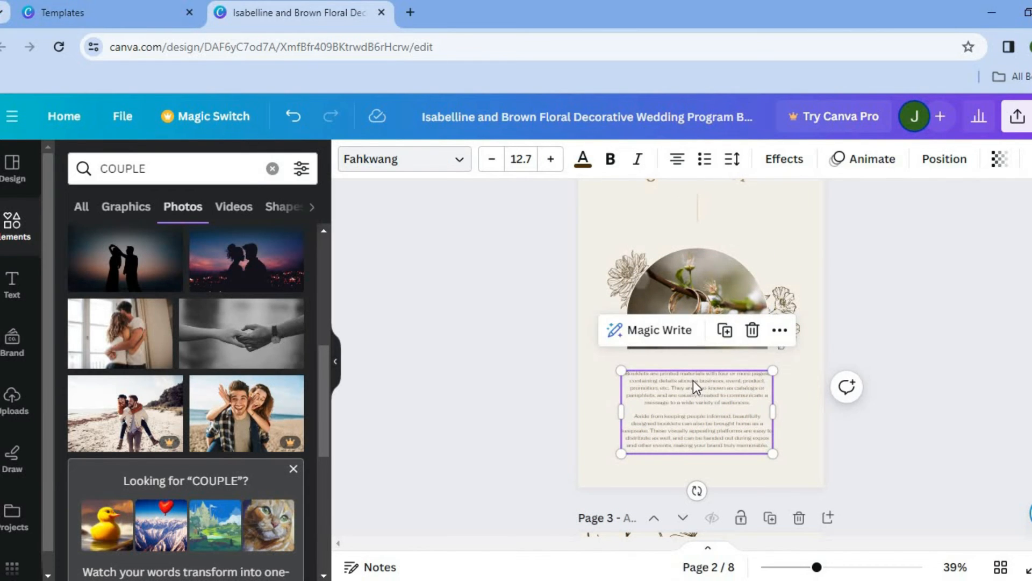
mouse_move(916, 339)
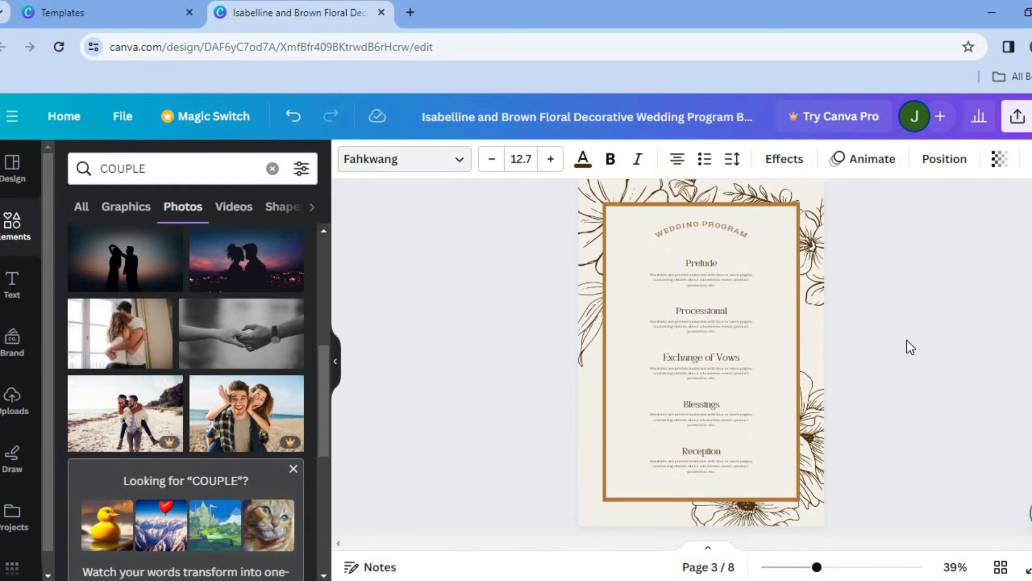
Step: Deselect the story text and scroll past the program and wedding party pages
left_click(725, 277)
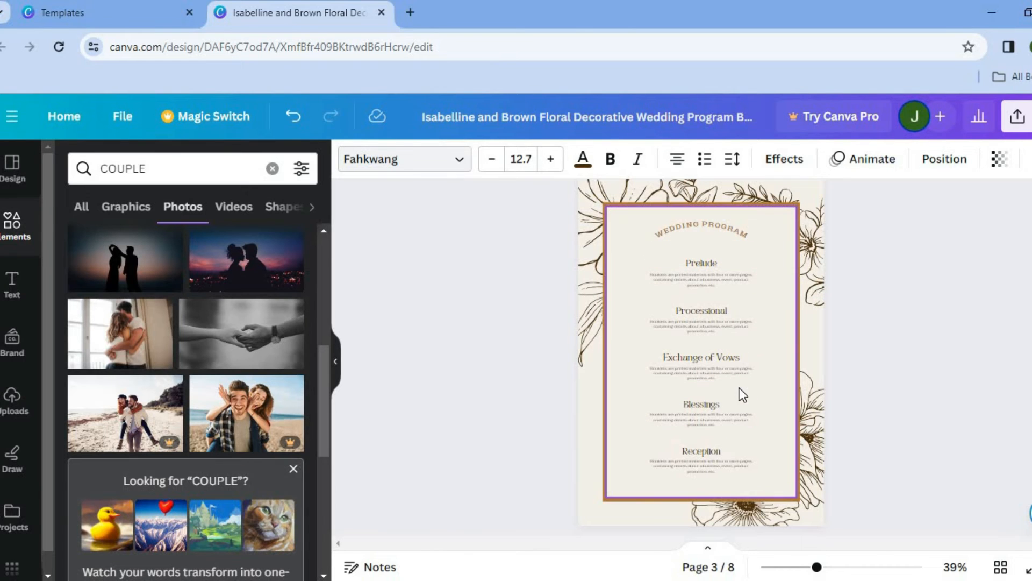
scroll("down", 3)
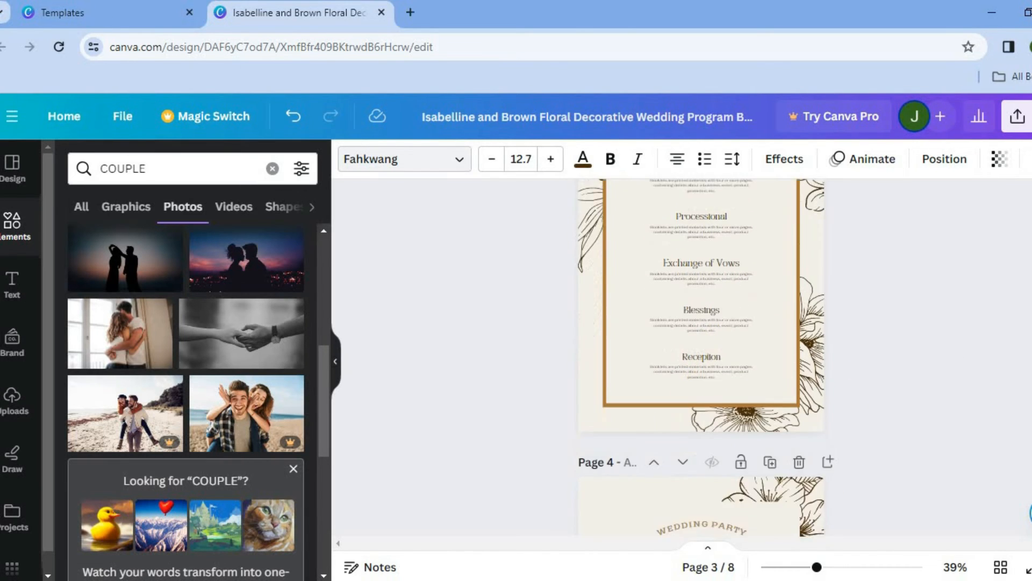
scroll("down", 3)
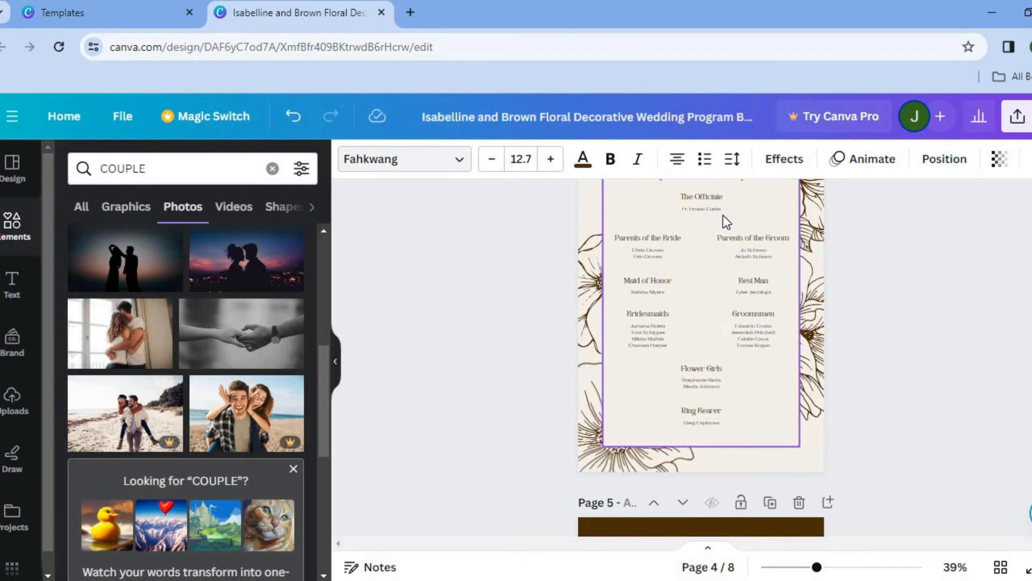
mouse_move(705, 295)
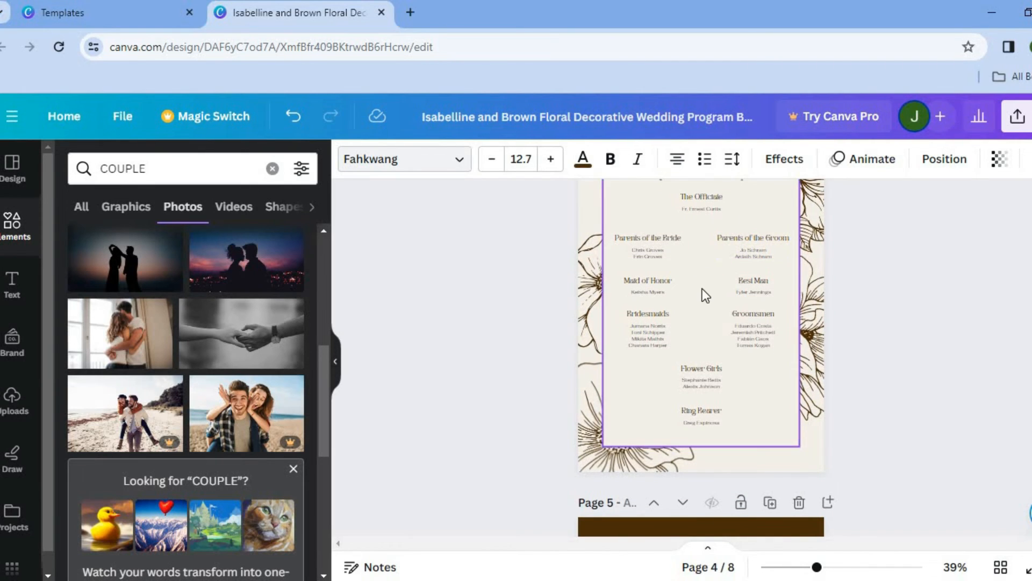
mouse_move(705, 313)
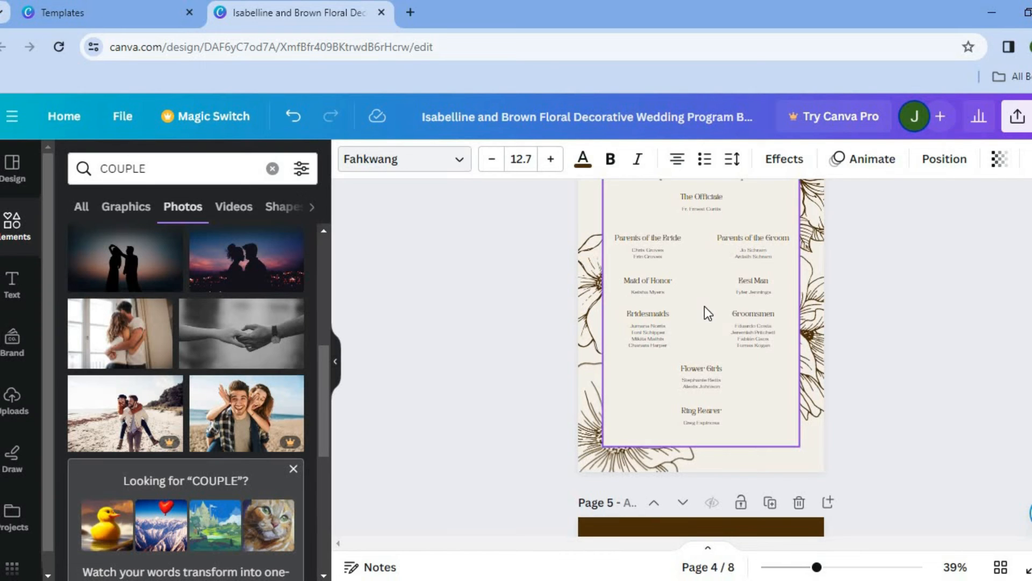
mouse_move(662, 280)
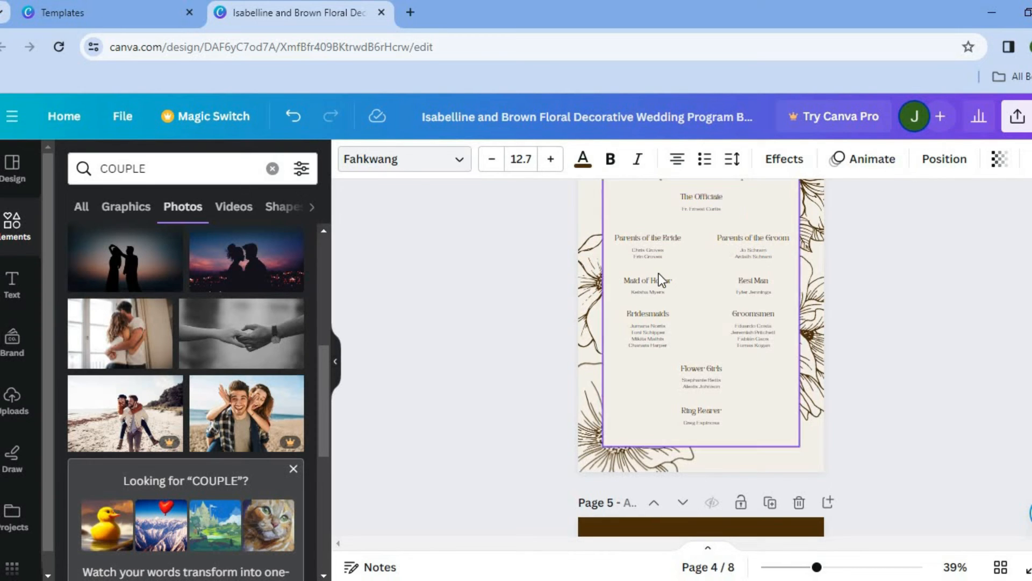
left_click(647, 329)
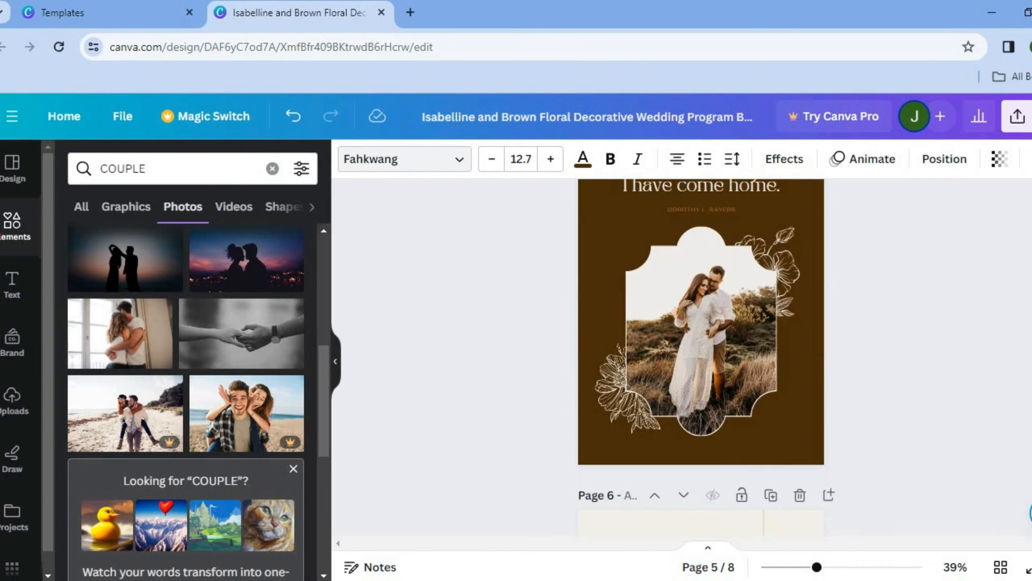
Step: Select page 5's photo and scroll through the messages and reception menu pages
left_click(700, 329)
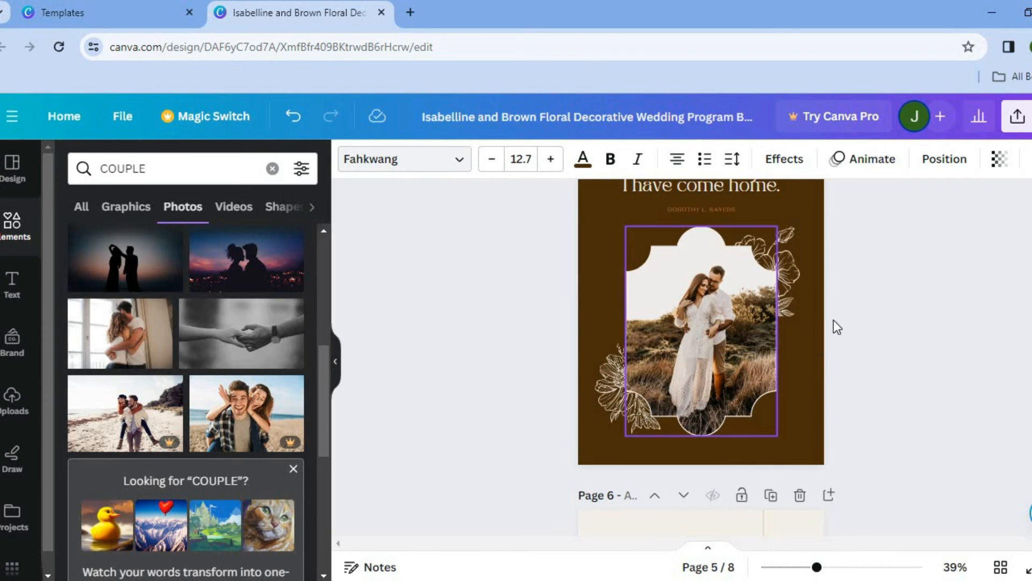
scroll("down", 3)
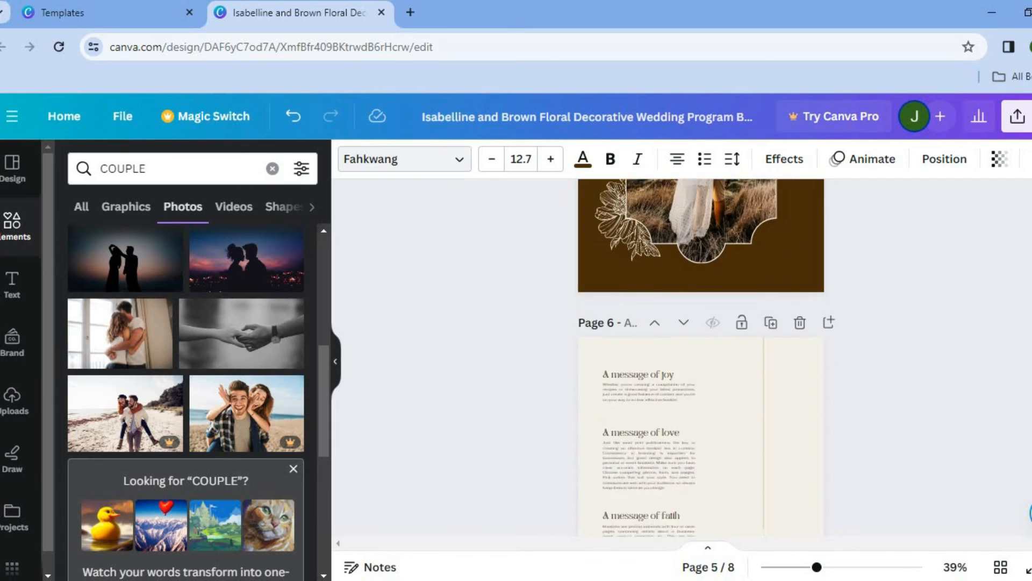
scroll("down", 3)
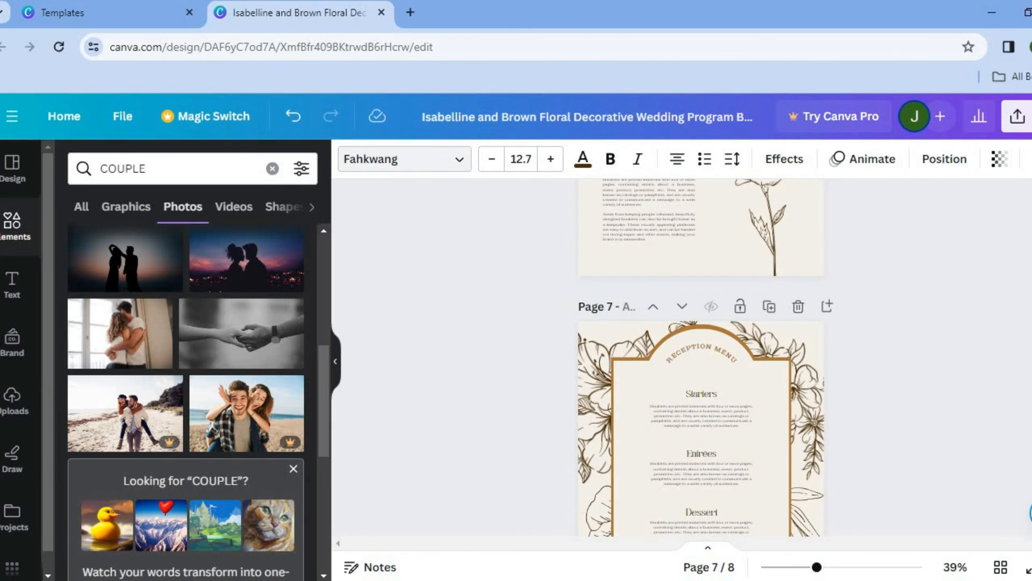
scroll("down", 3)
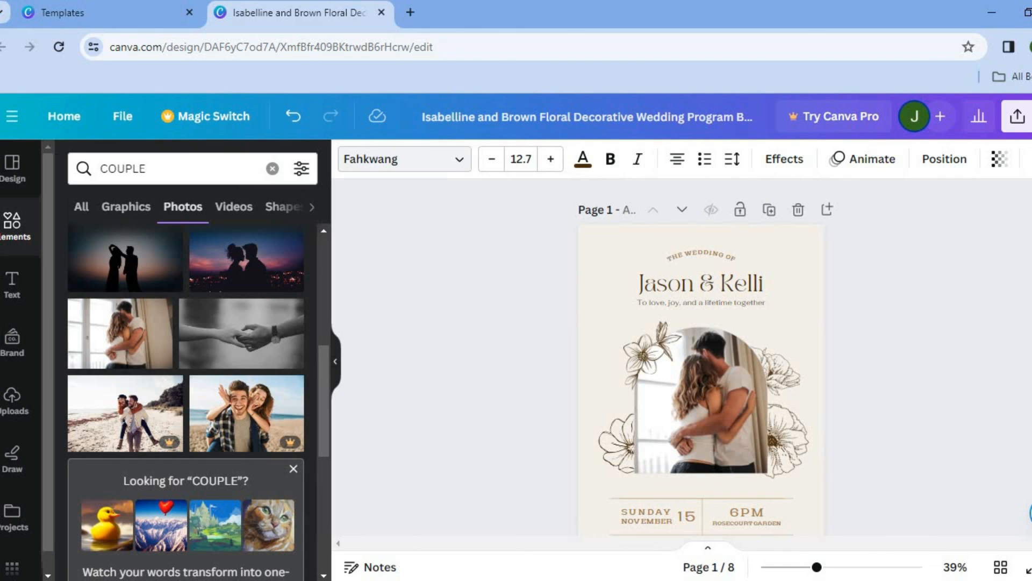
mouse_move(1017, 117)
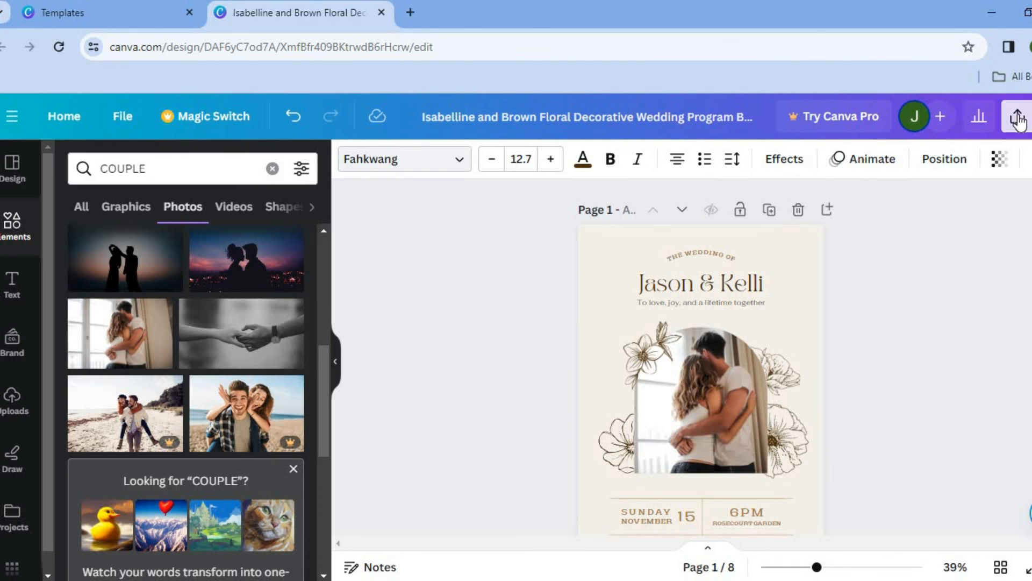
Step: Preview the PNG download settings for all eight pages, then return to sharing options
left_click(1017, 116)
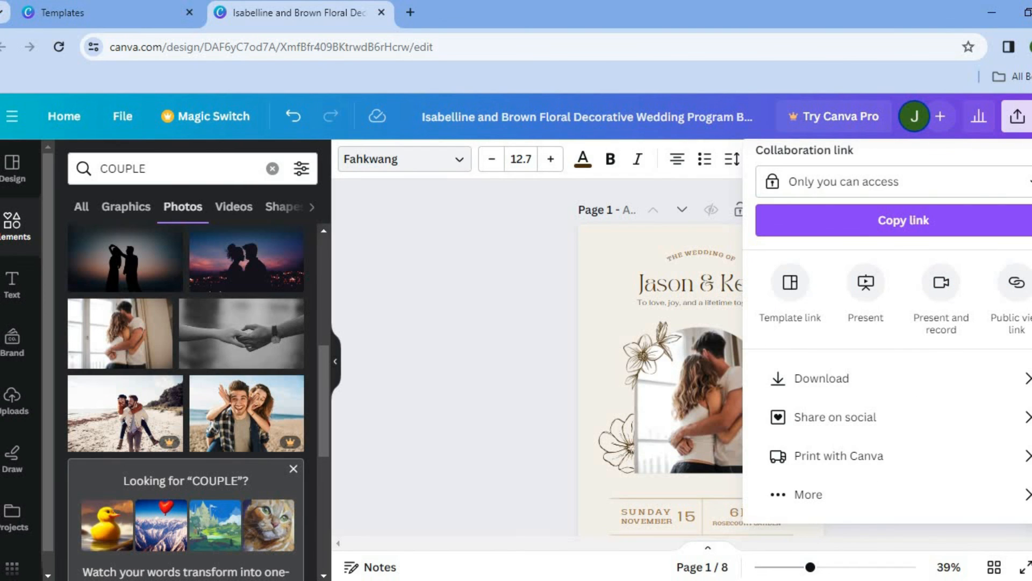
mouse_move(915, 381)
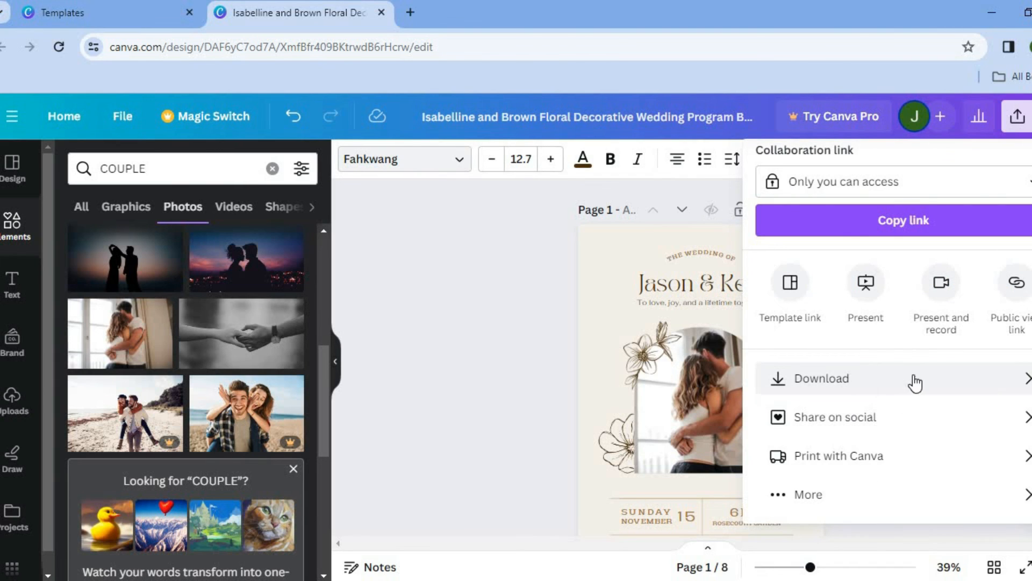
left_click(818, 378)
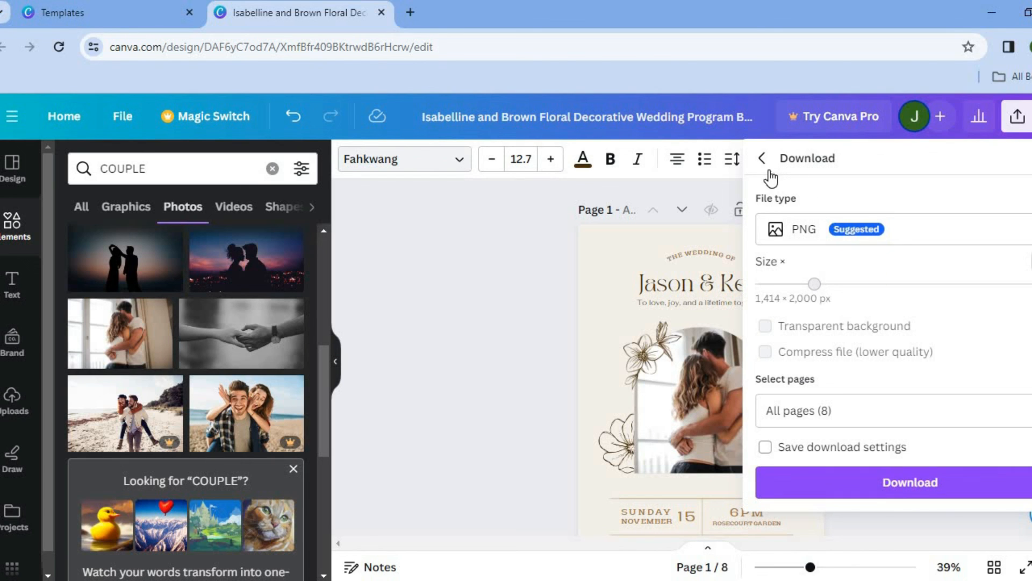
left_click(762, 158)
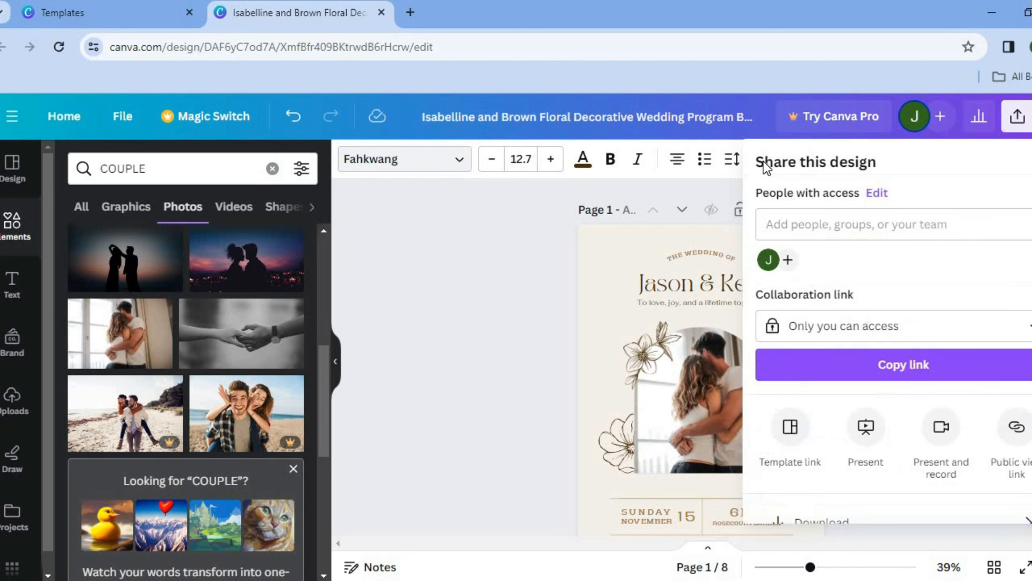
mouse_move(532, 244)
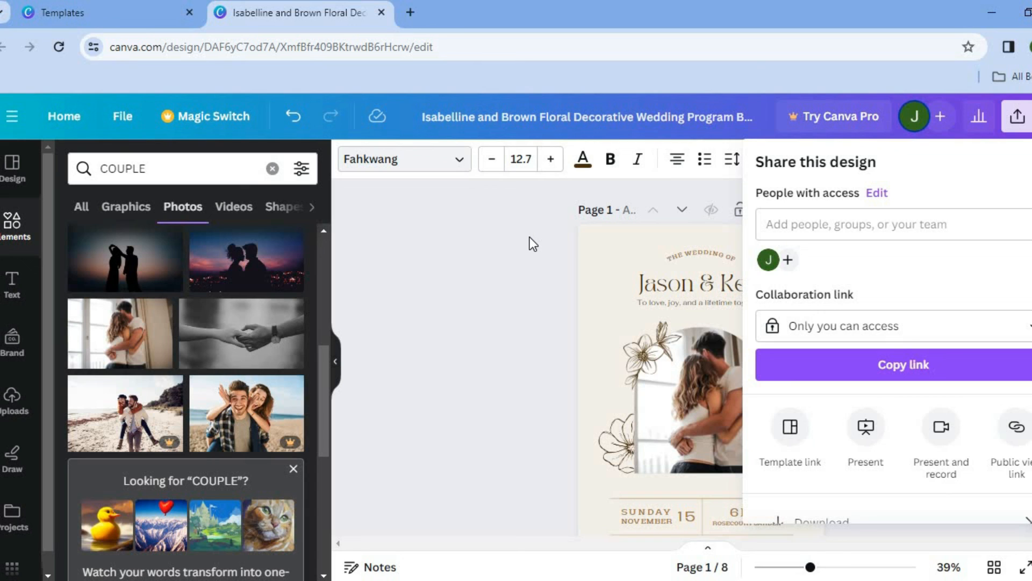